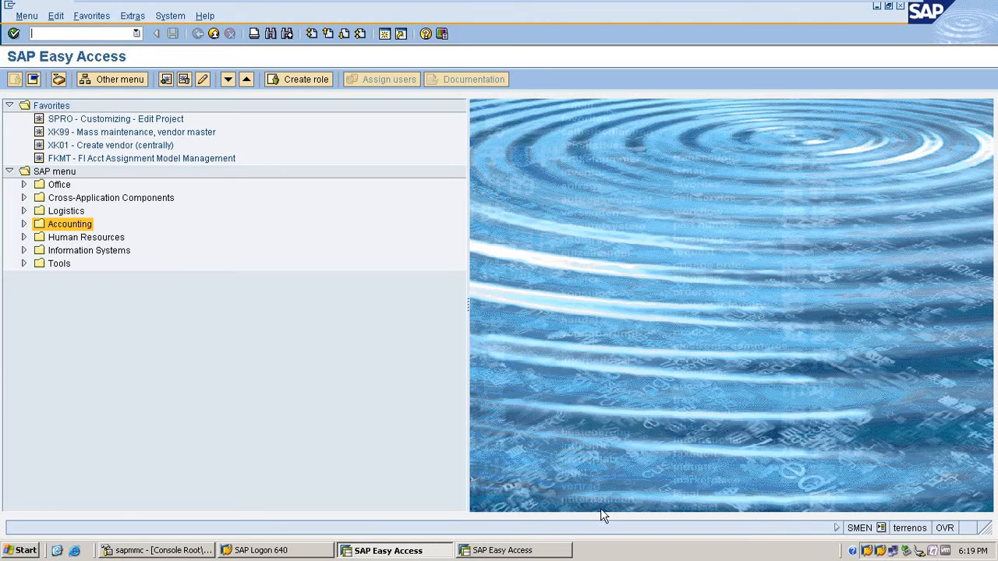
Step: Open the vendor account groups table with OBD3 and start a new entry
text(OB)
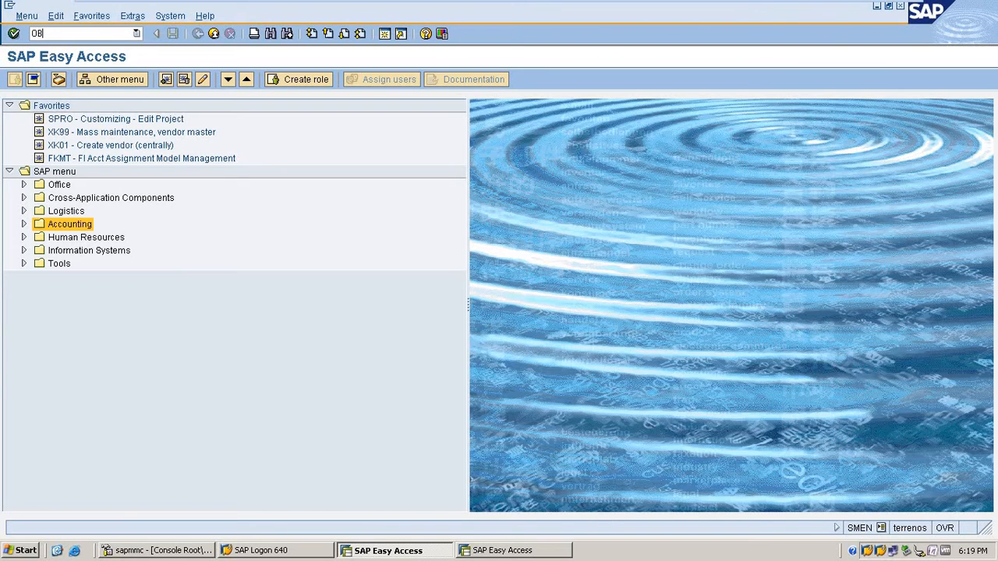
key(Return)
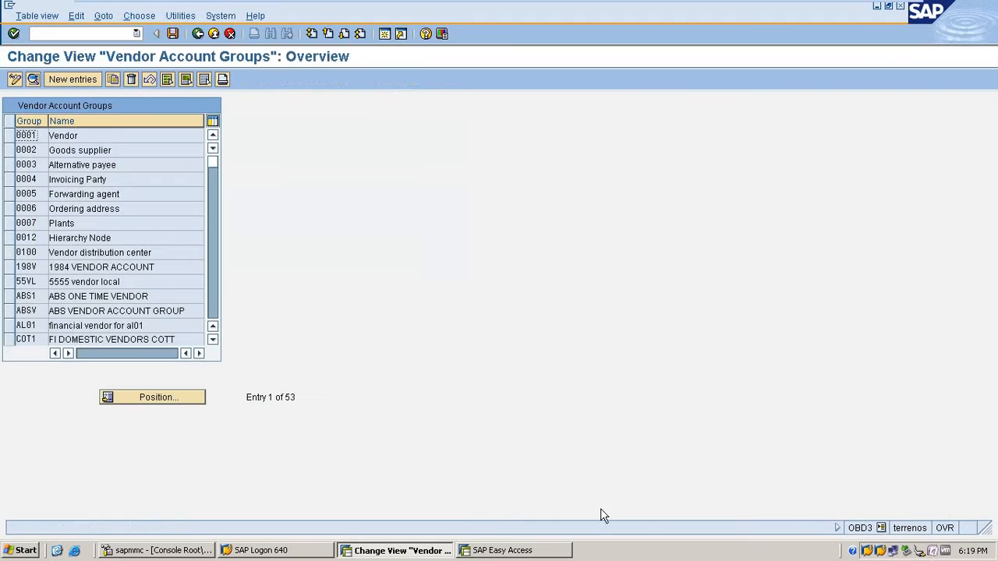
click(71, 79)
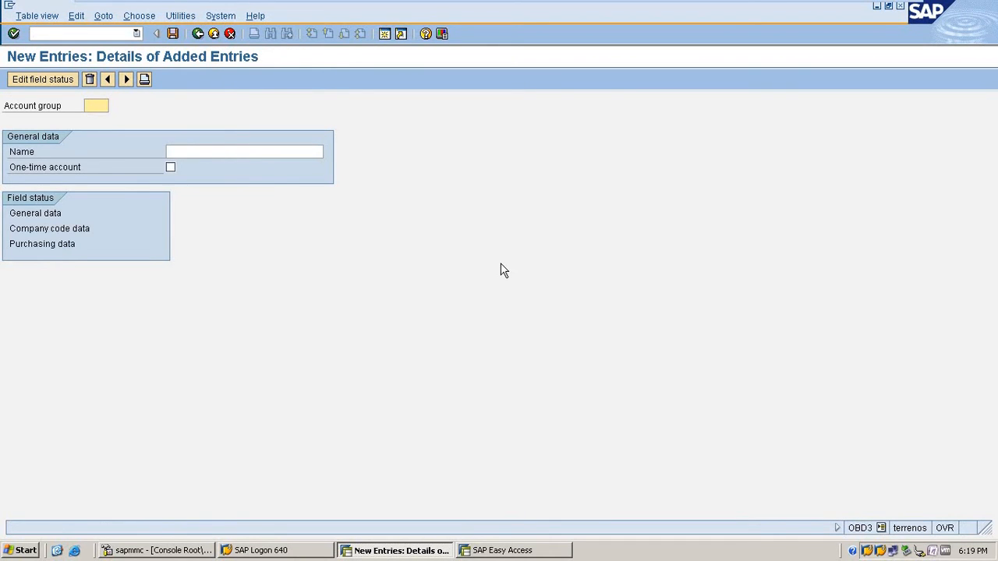
Step: Create account group SD03 named SUN ONE TIME VENDOR ACCOUNT 1, flagged as one-time account
text(SD03)
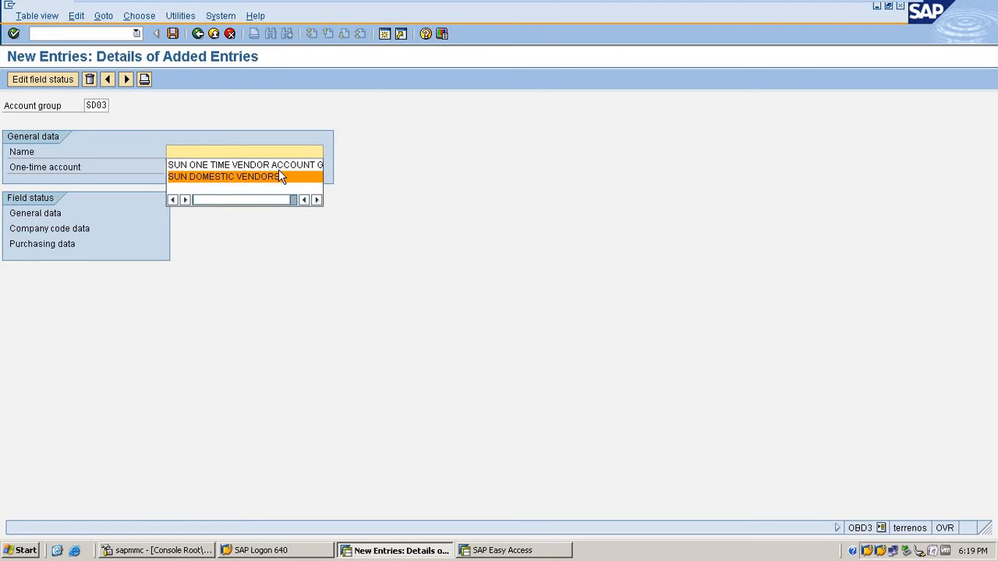
click(246, 165)
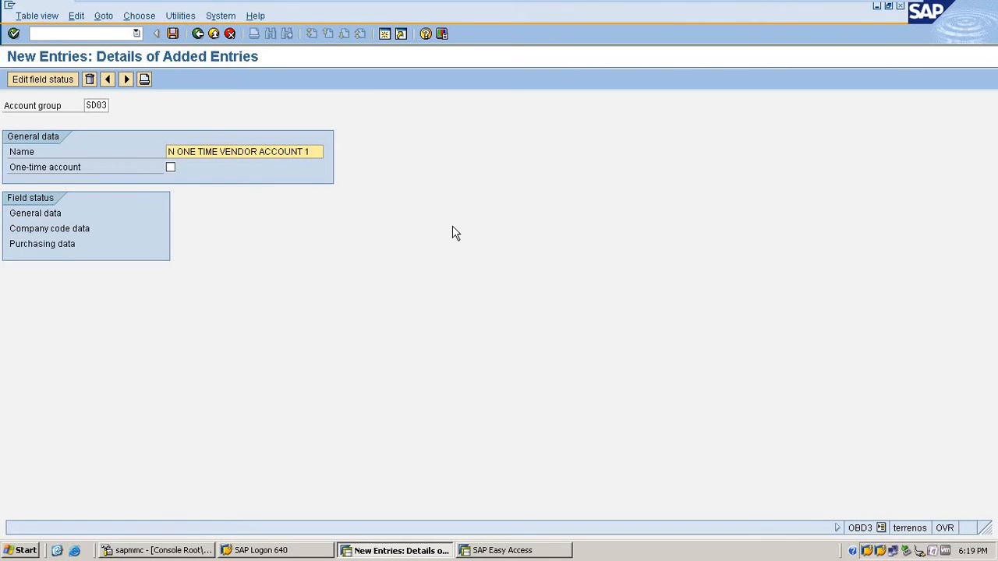
click(221, 152)
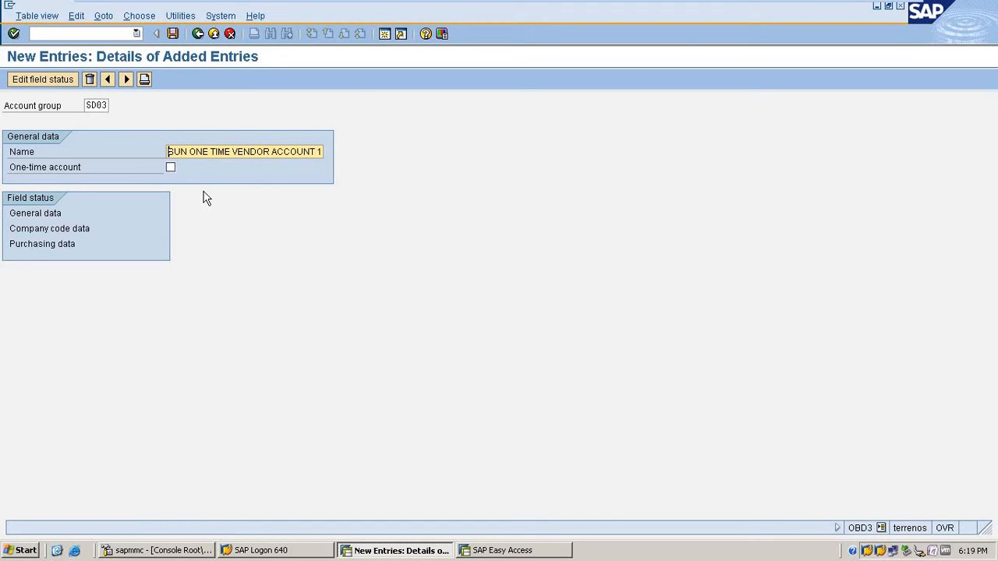
click(170, 166)
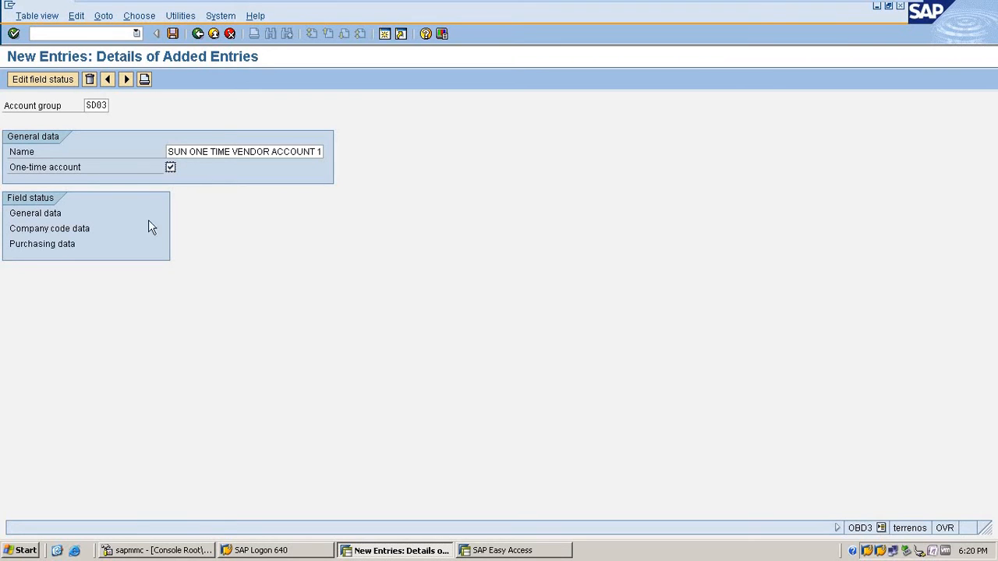
mouse_move(122, 234)
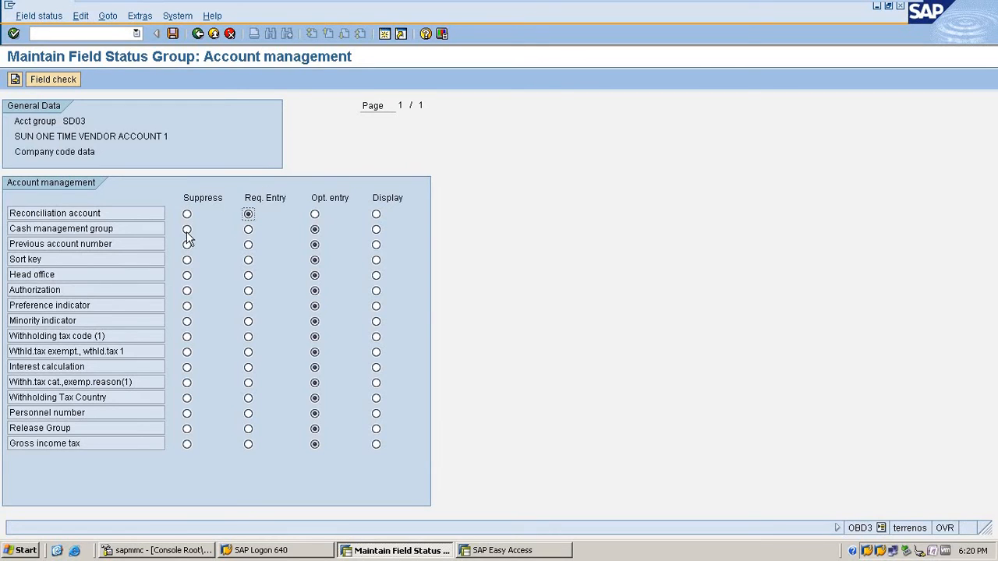
Step: Open SD03's company code data field status to review Account management settings
click(186, 228)
text(S)
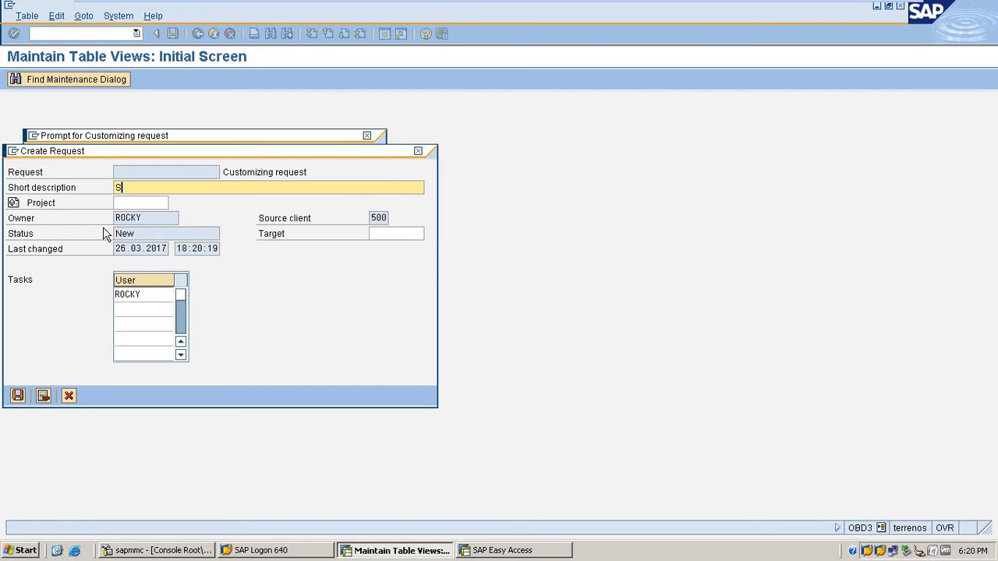
Step: Save the SD03 settings under new customizing request 'SUN ONE TIME CUSTOMER CONFIGURATION'
text(UN)
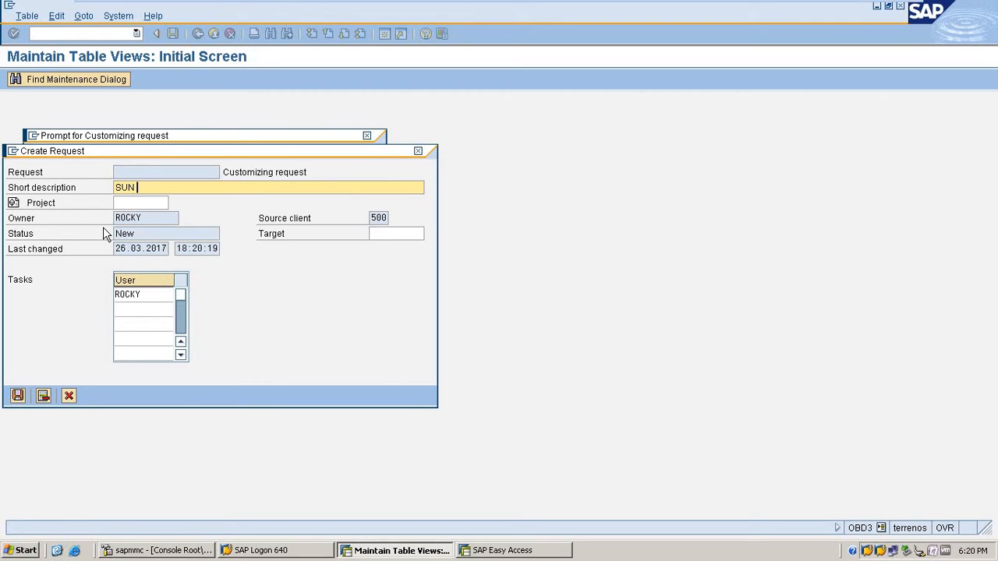
text(ONE TIME C)
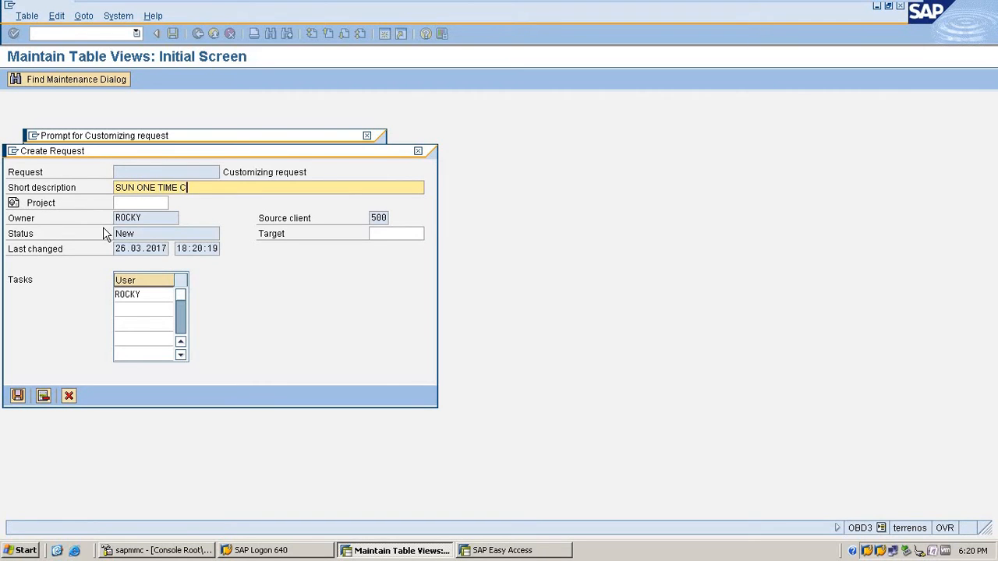
text(USTOMER CONFO)
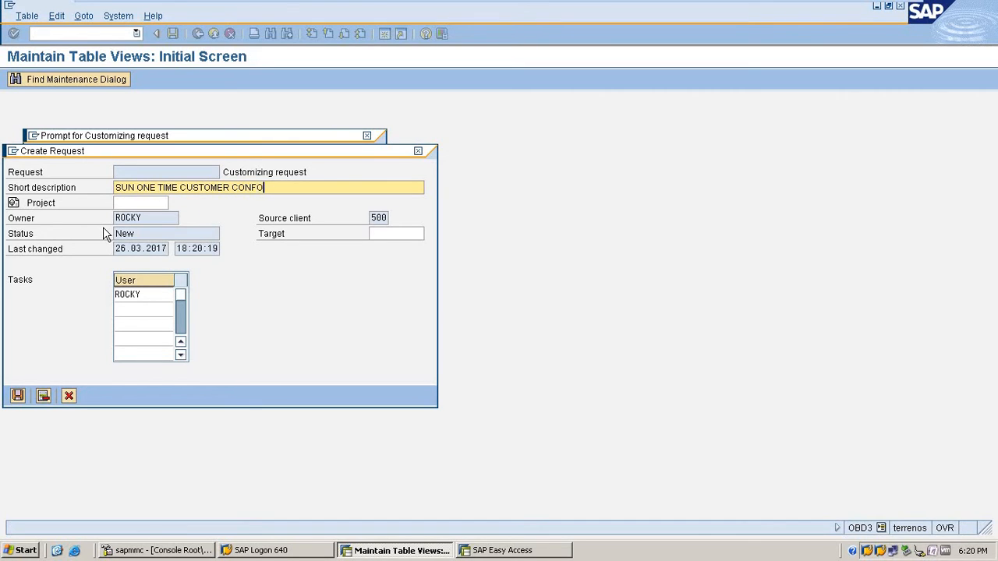
text(IGUR)
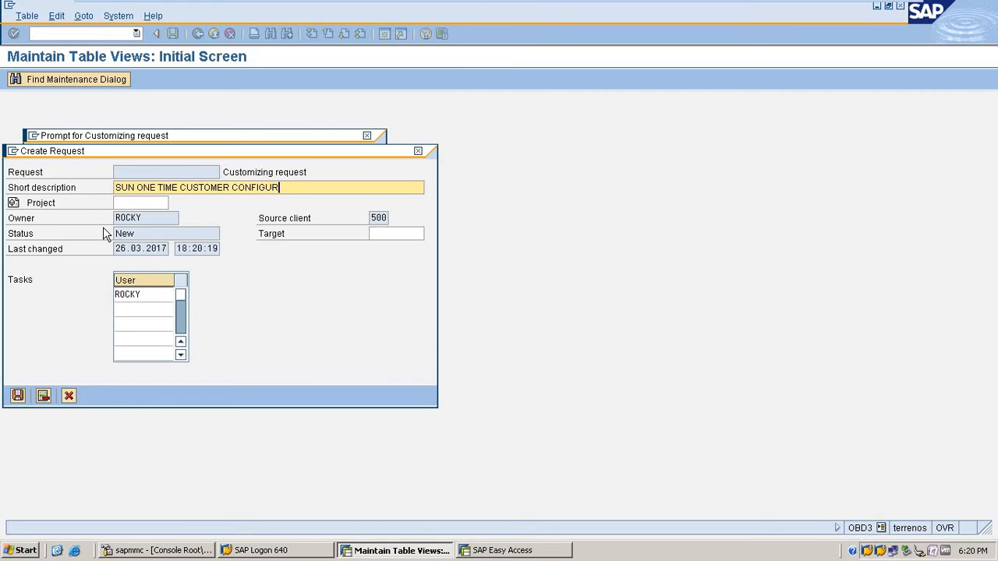
text(ATION)
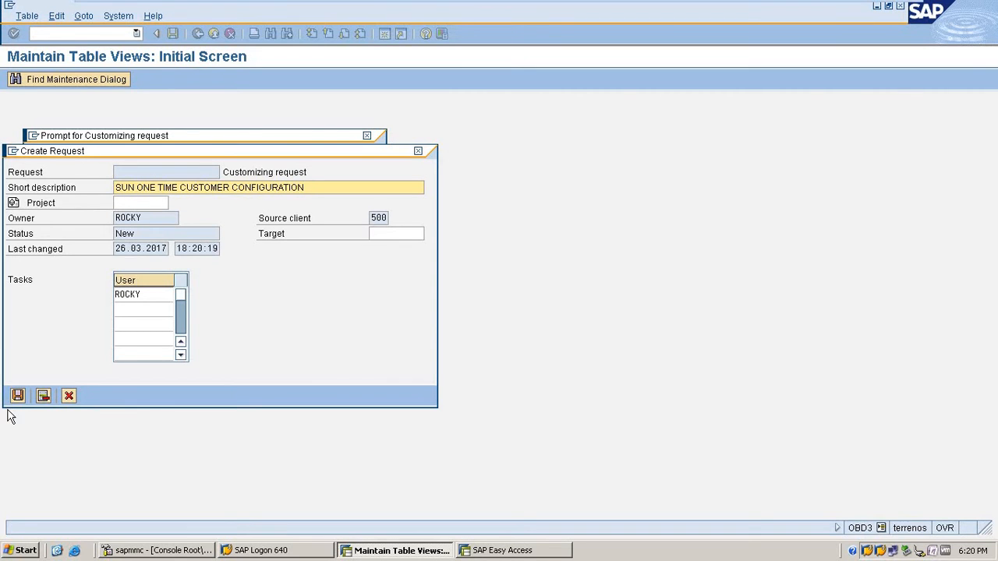
click(17, 395)
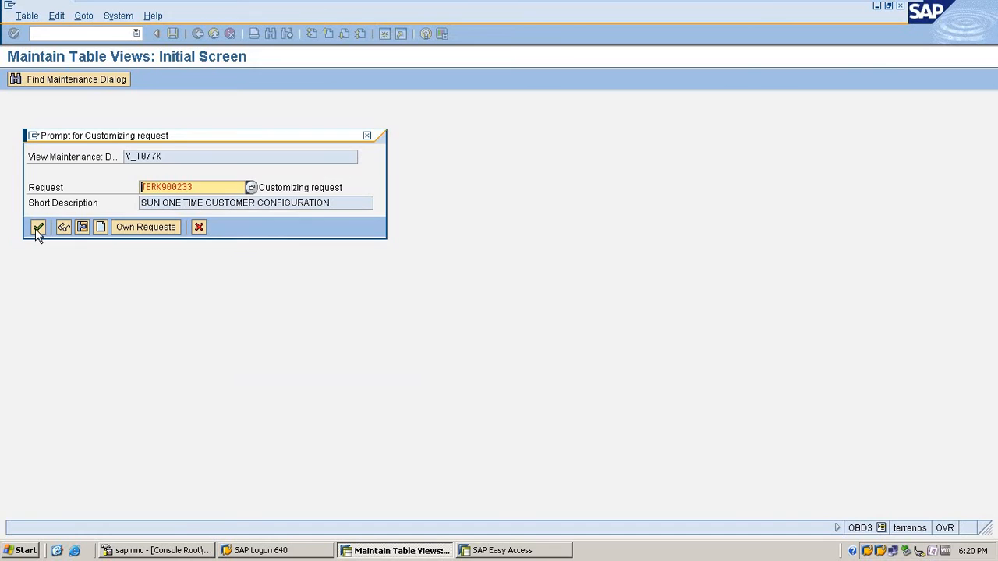
click(38, 227)
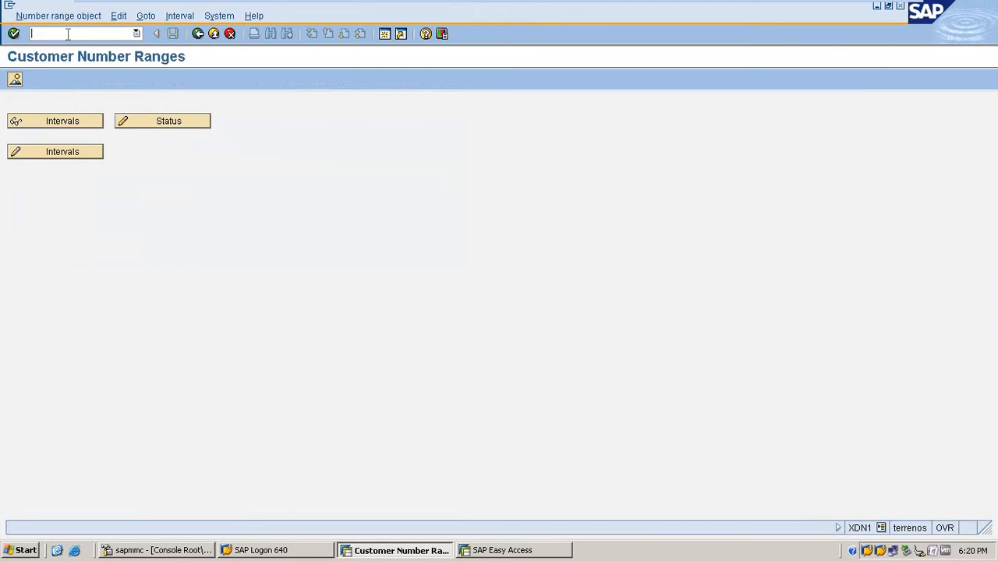
Step: Go back to SAP Easy Access and begin entering transaction OBAR
click(55, 121)
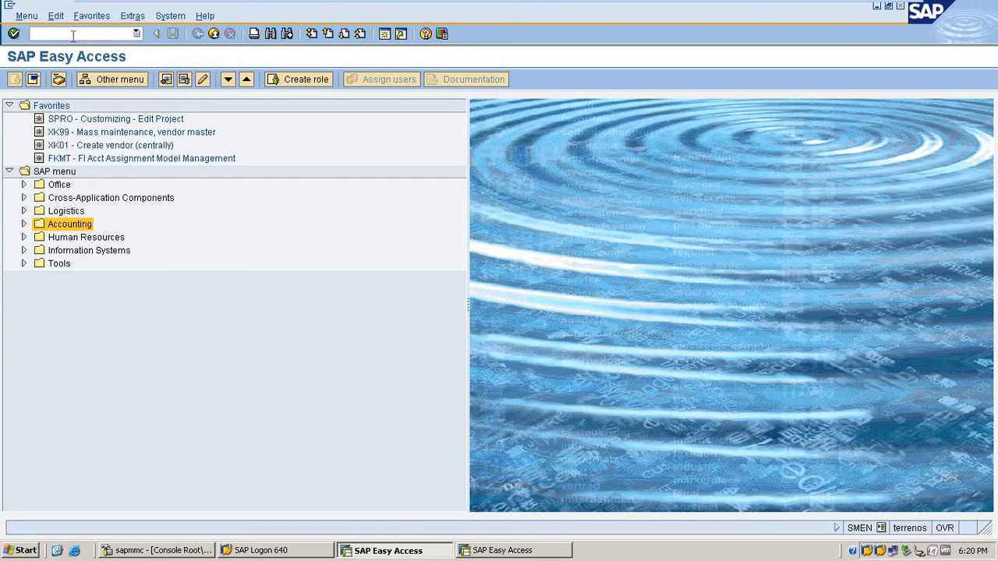
text(O)
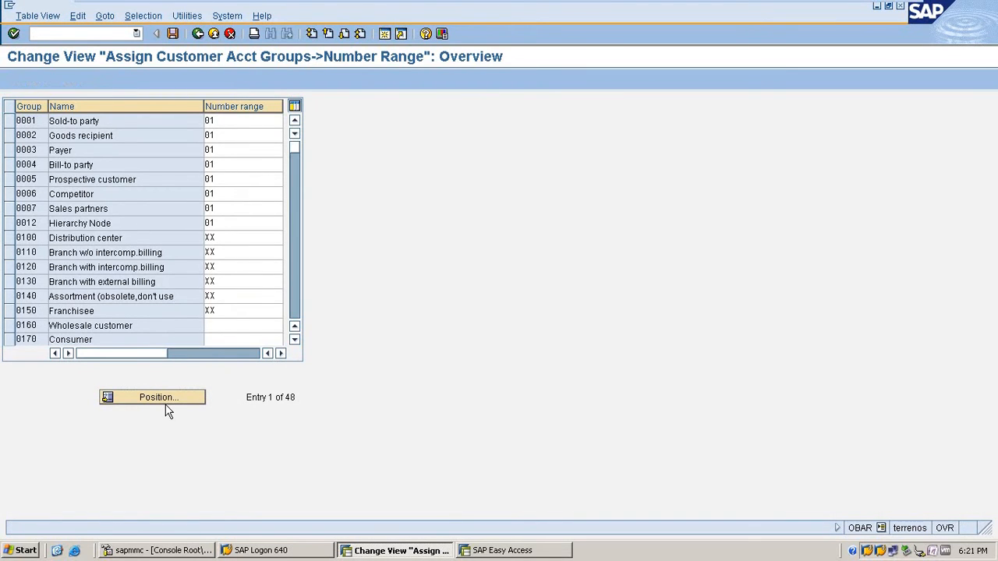
Step: Assign number range 12 to the one-time customer account group and save
scroll(down, 3)
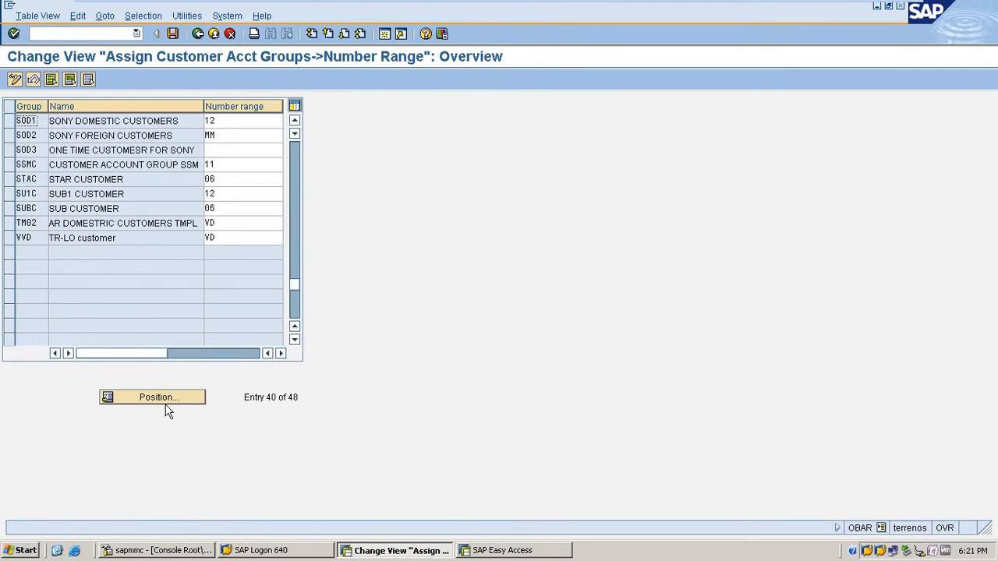
click(242, 149)
text(12)
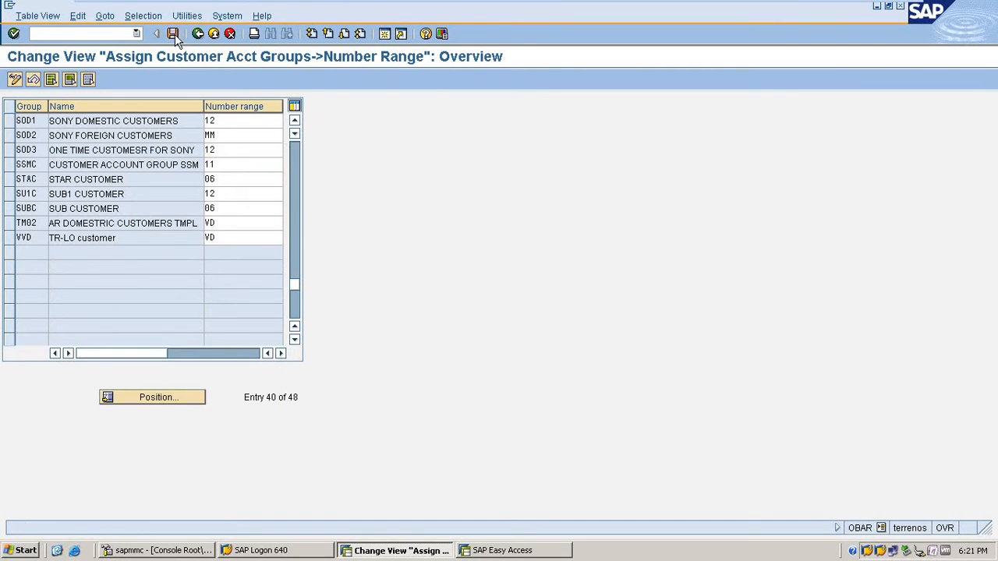
click(172, 33)
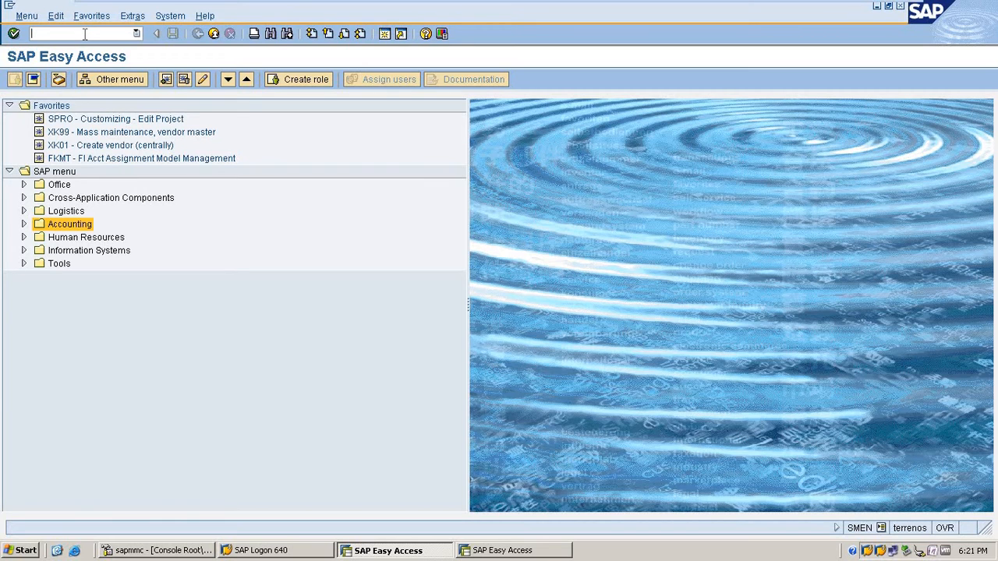
Step: Start FD01 and browse the Account group list for SUN ONE TIME ACCOUNT GROUP
text(FD)
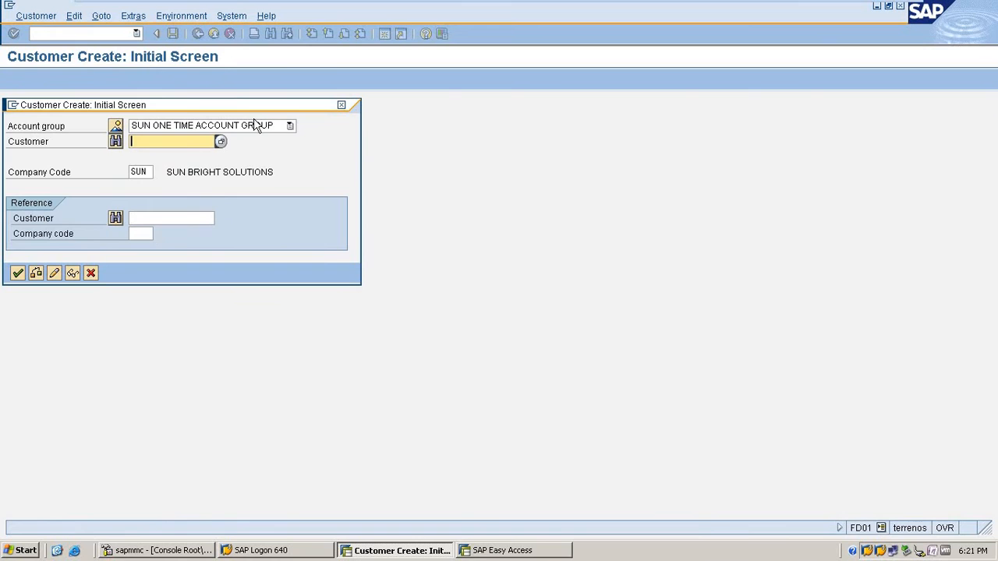
click(290, 126)
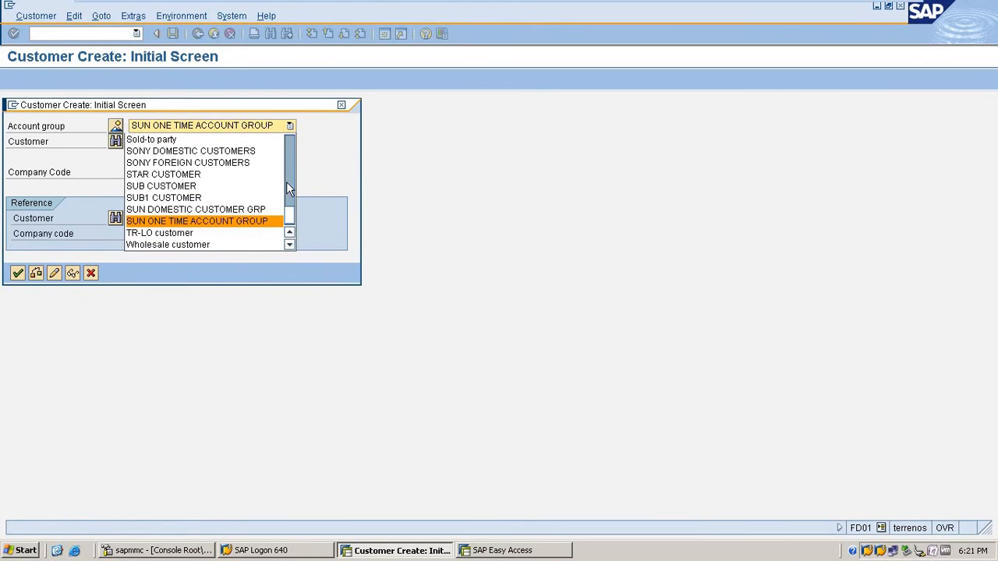
scroll(up, 3)
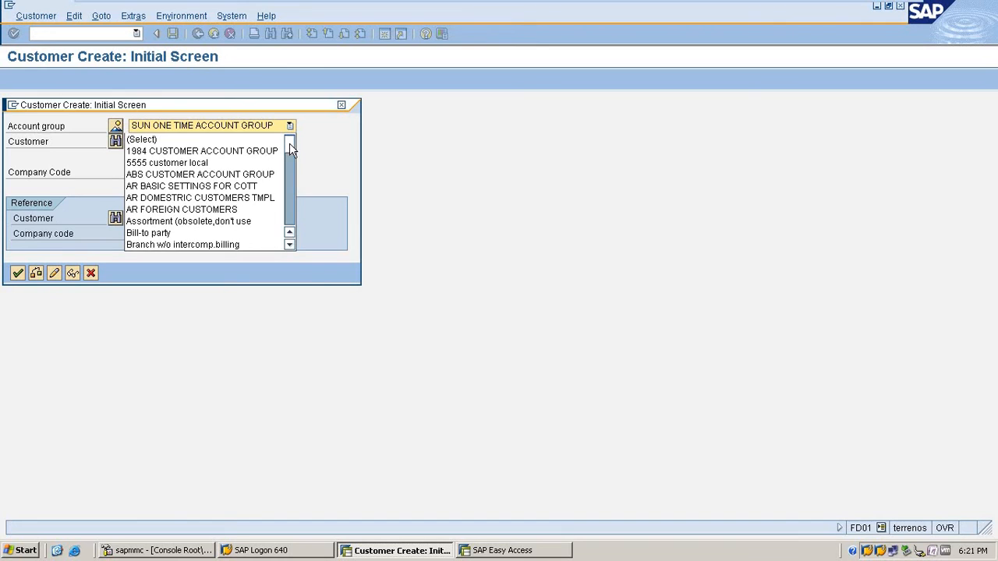
scroll(down, 3)
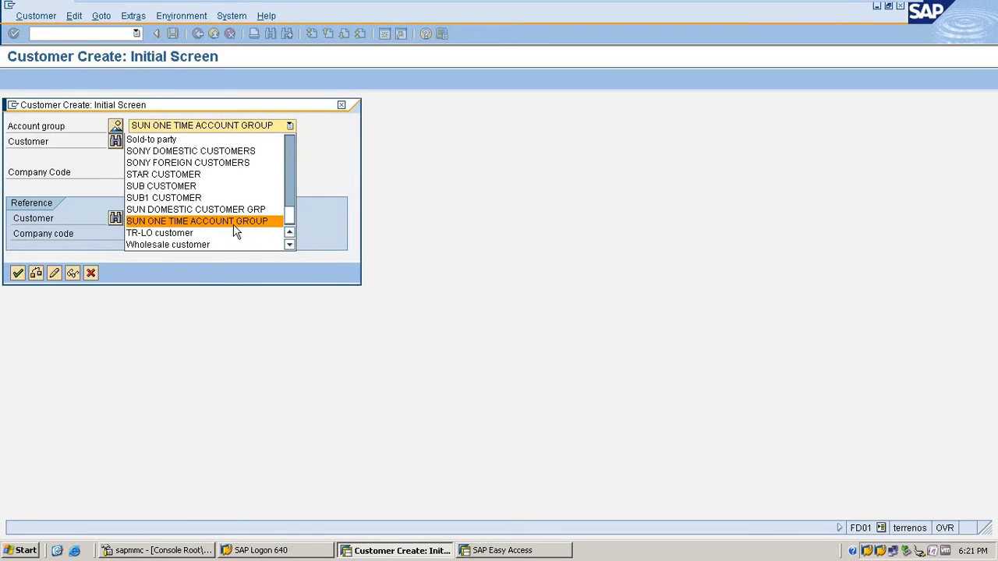
mouse_move(239, 236)
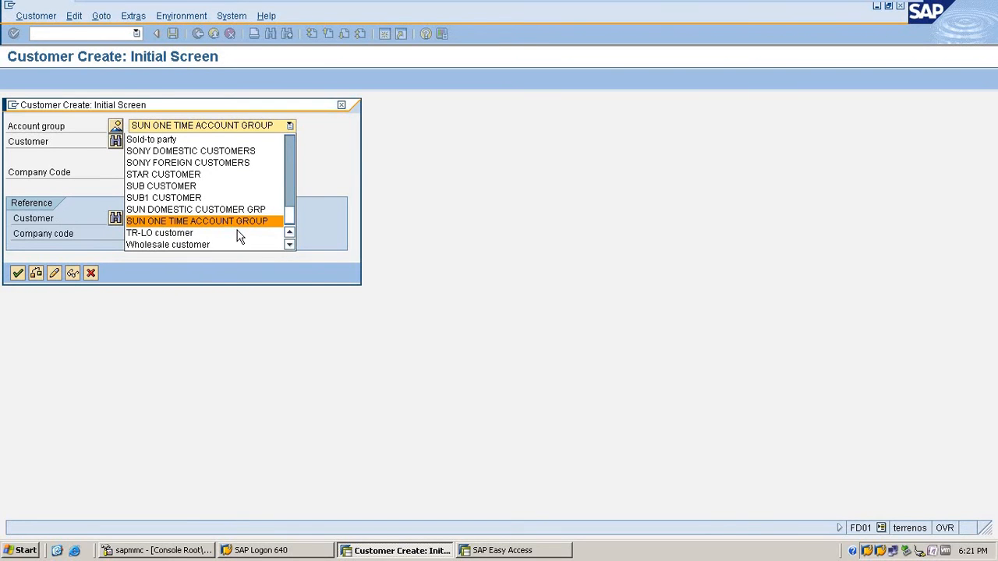
mouse_move(245, 232)
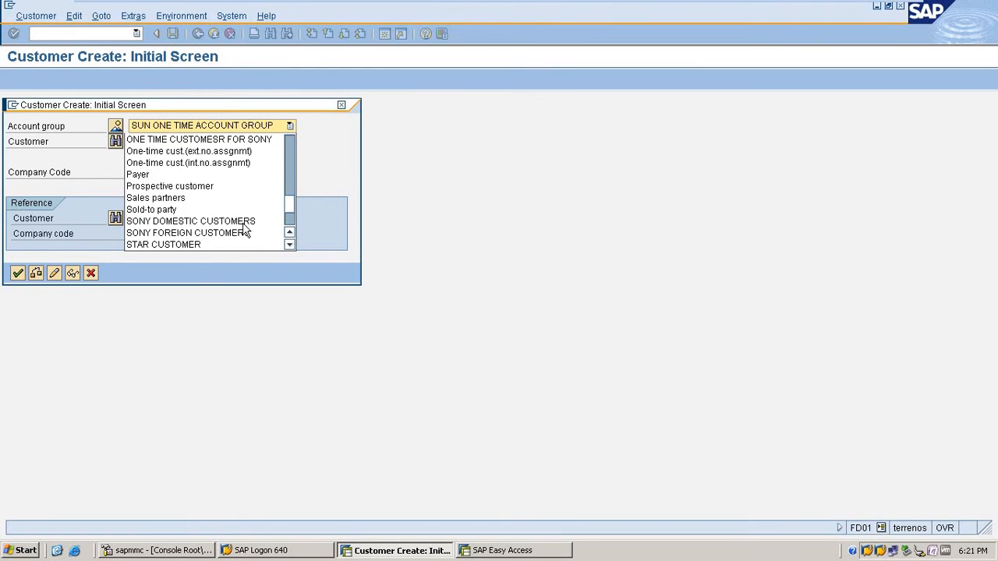
scroll(up, 3)
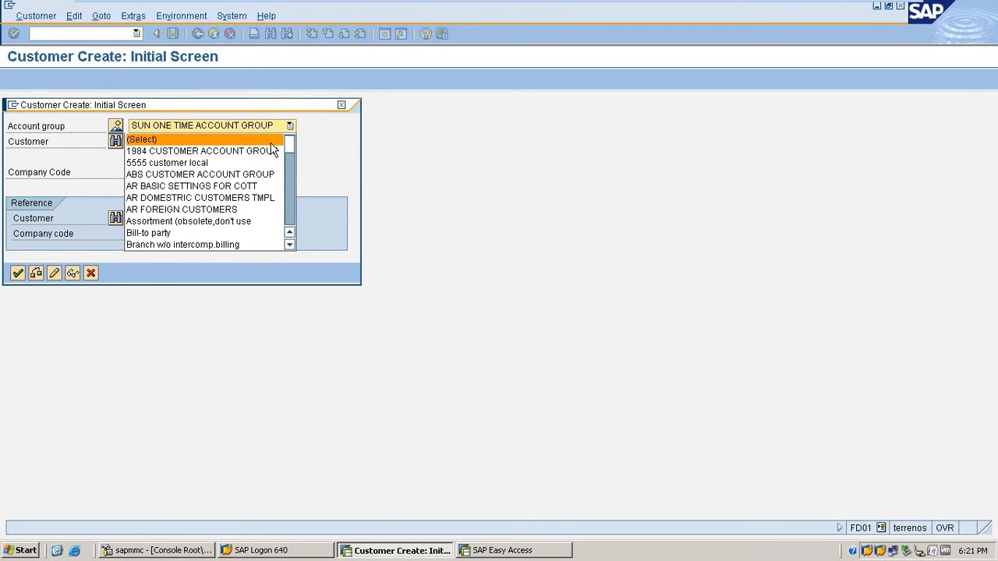
scroll(down, 3)
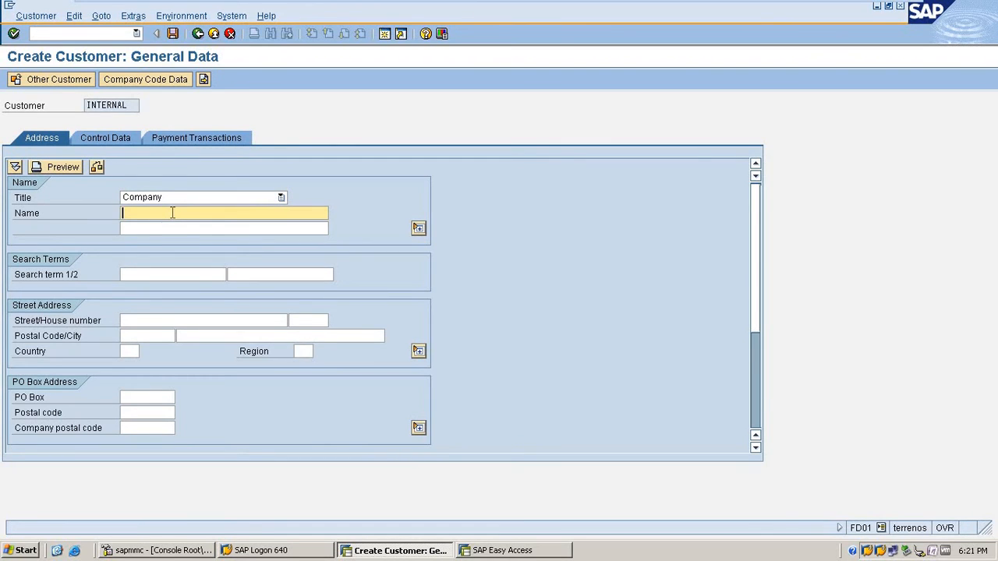
Step: Enter name RMZ INFINITY, street 1-2 OMR, postal code 560017 and city Bangalore
text(RMZ)
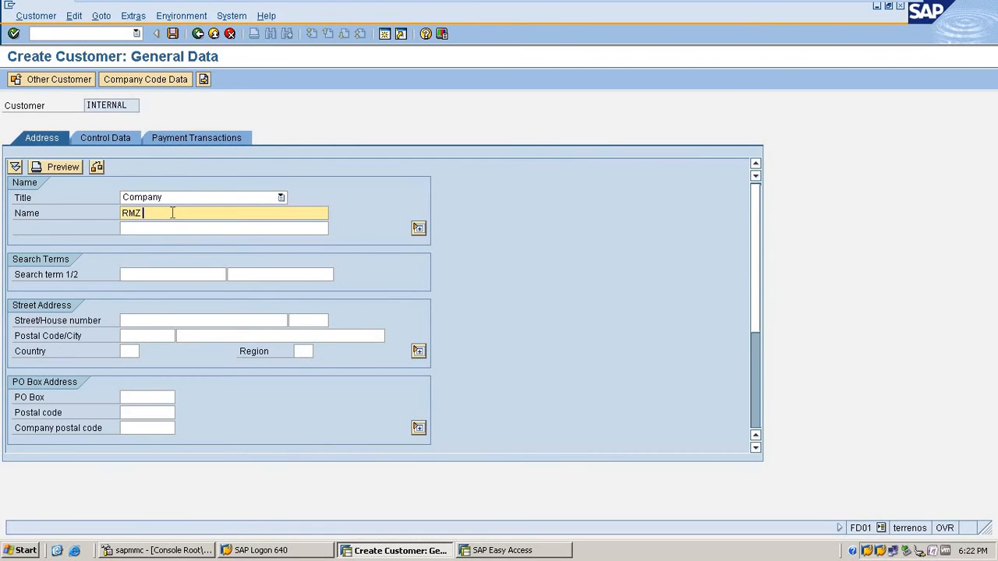
text(INFINITY)
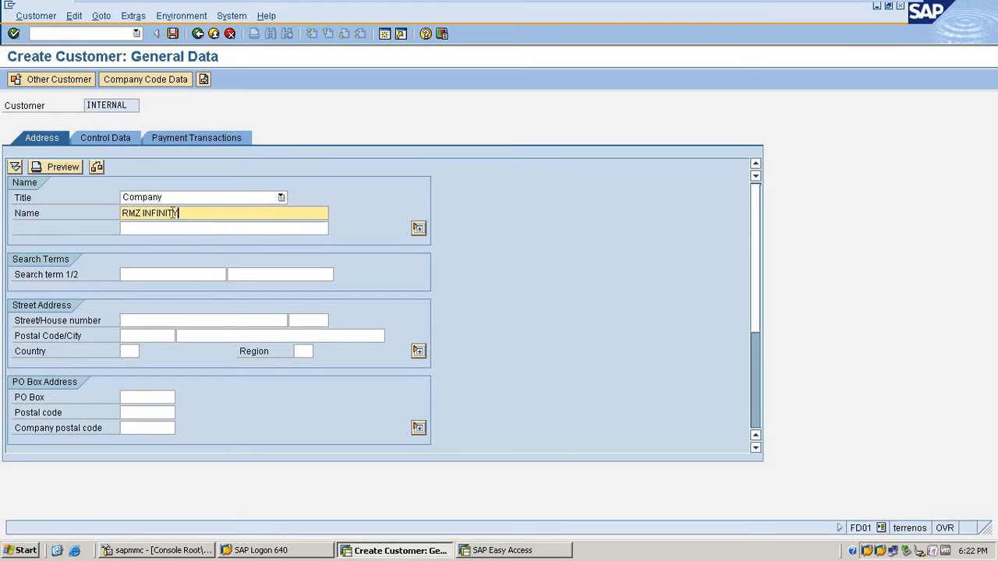
click(202, 321)
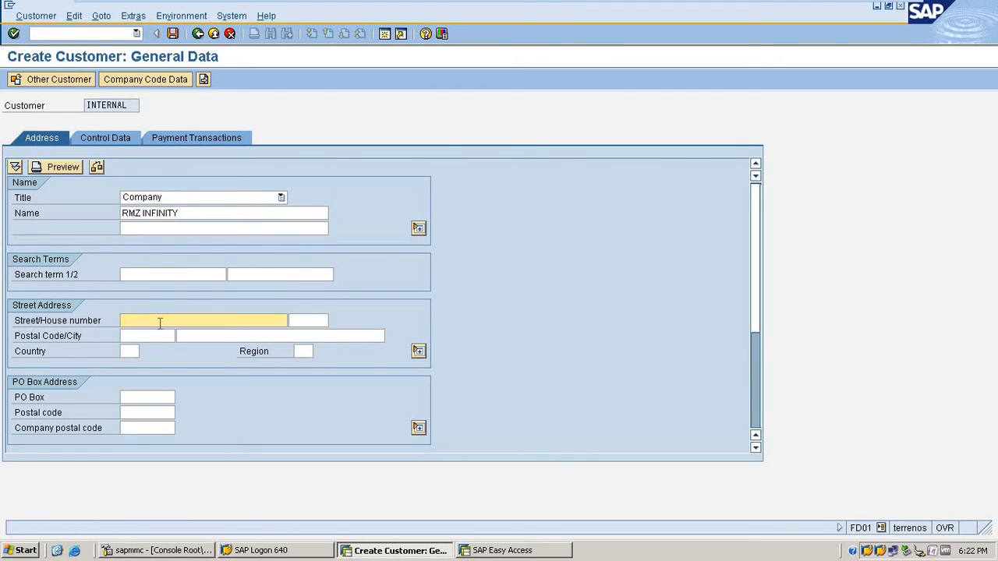
text(1-2)
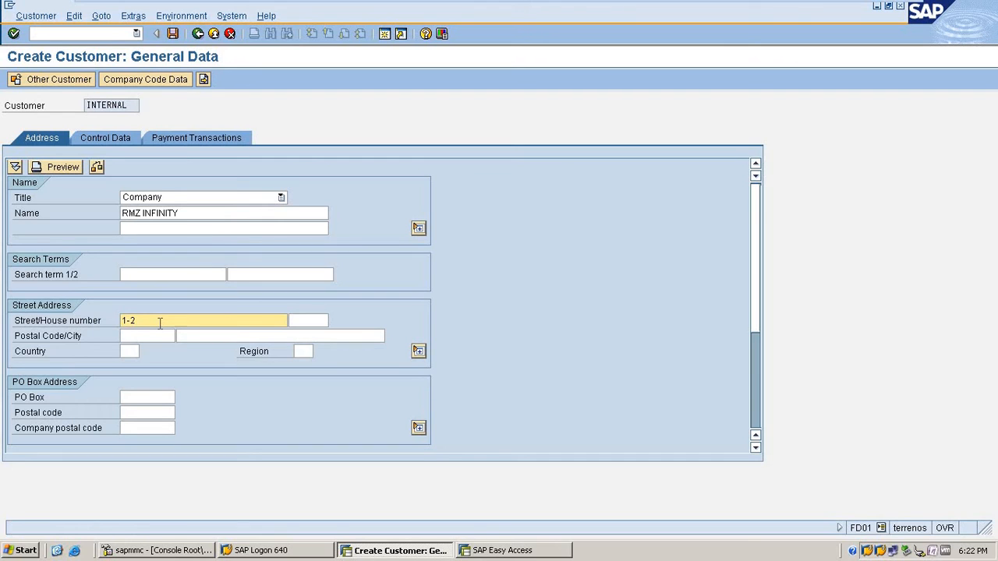
text(OMR)
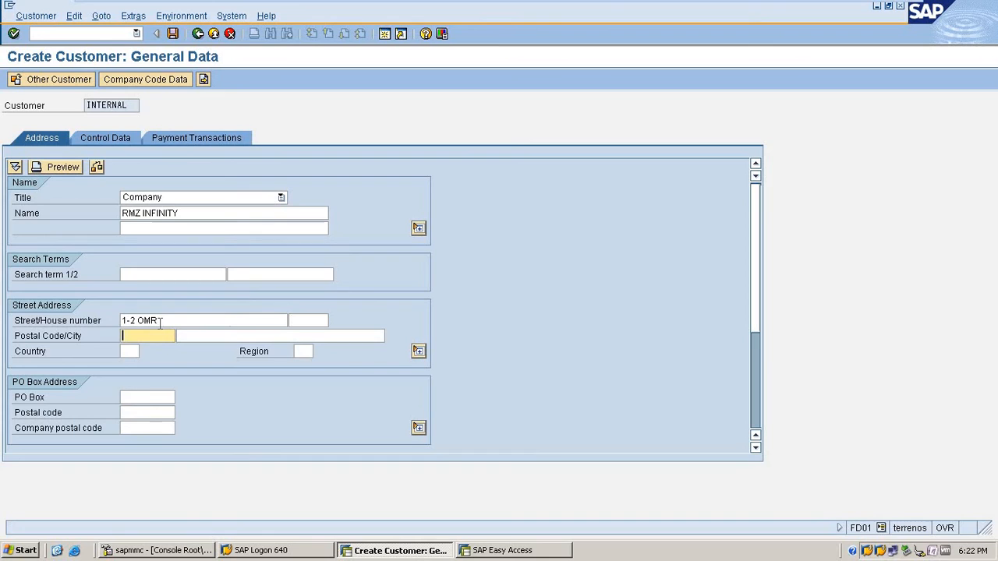
text(560017)
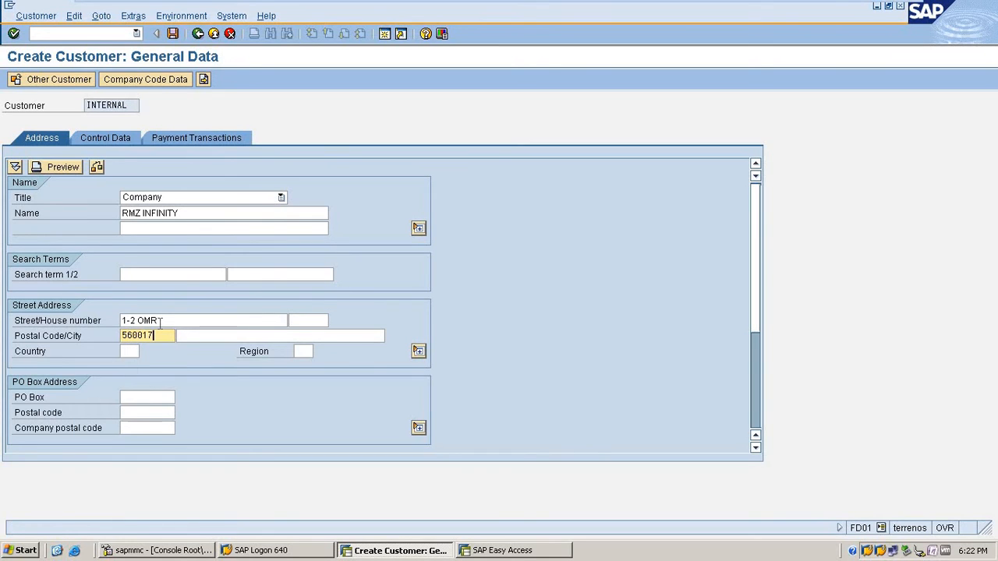
text(BANGALORE)
click(130, 351)
text(IN)
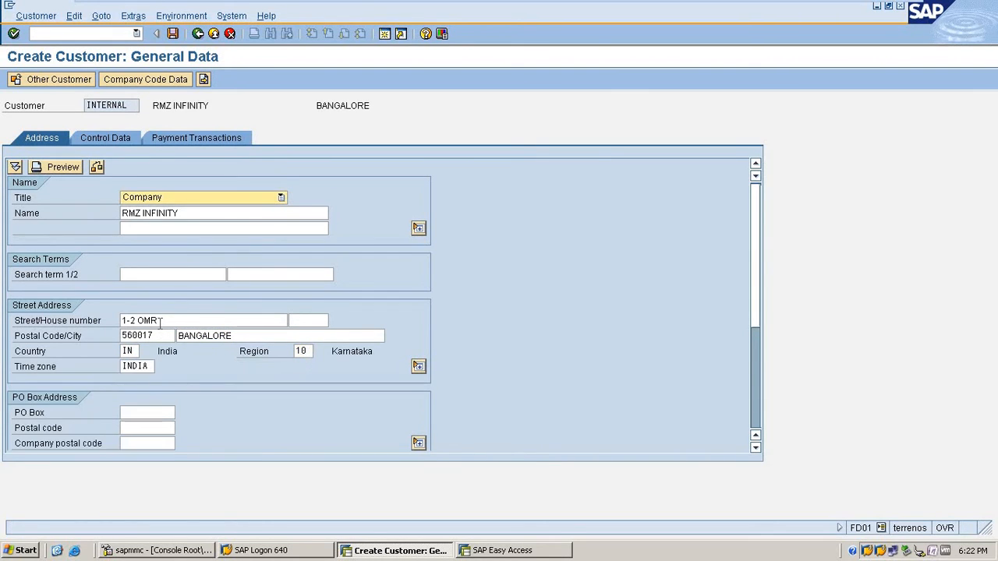
click(145, 79)
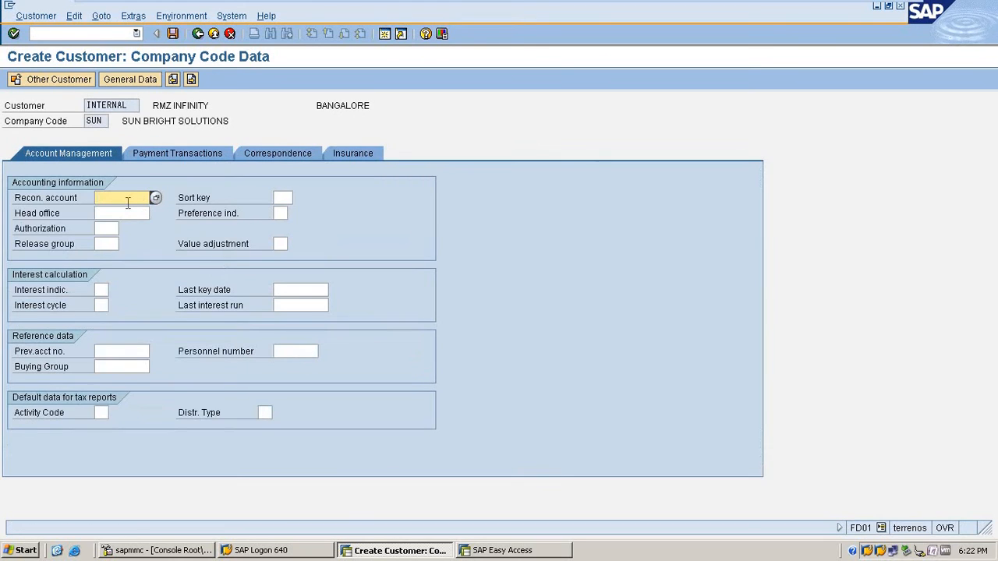
click(156, 198)
text(100001)
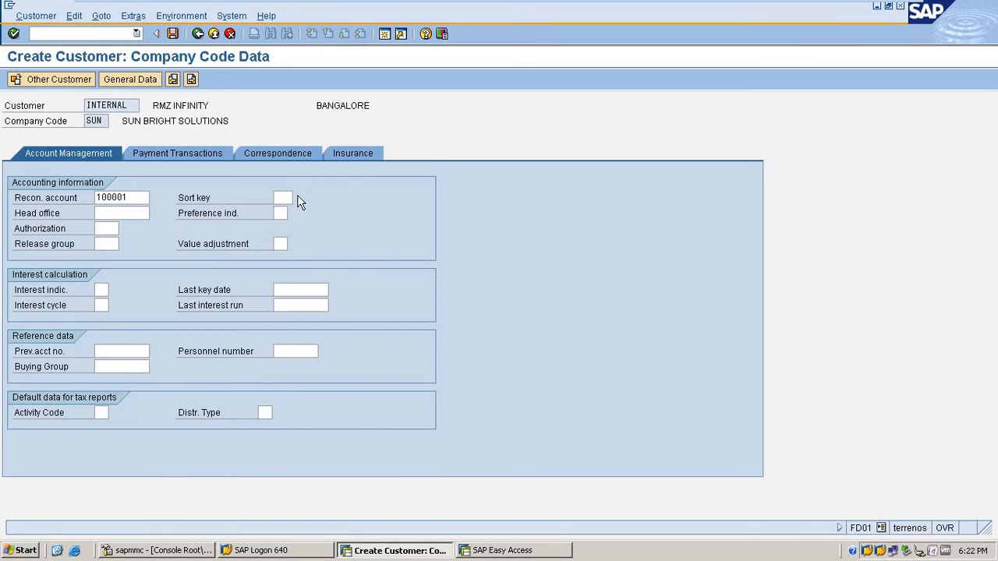
click(283, 198)
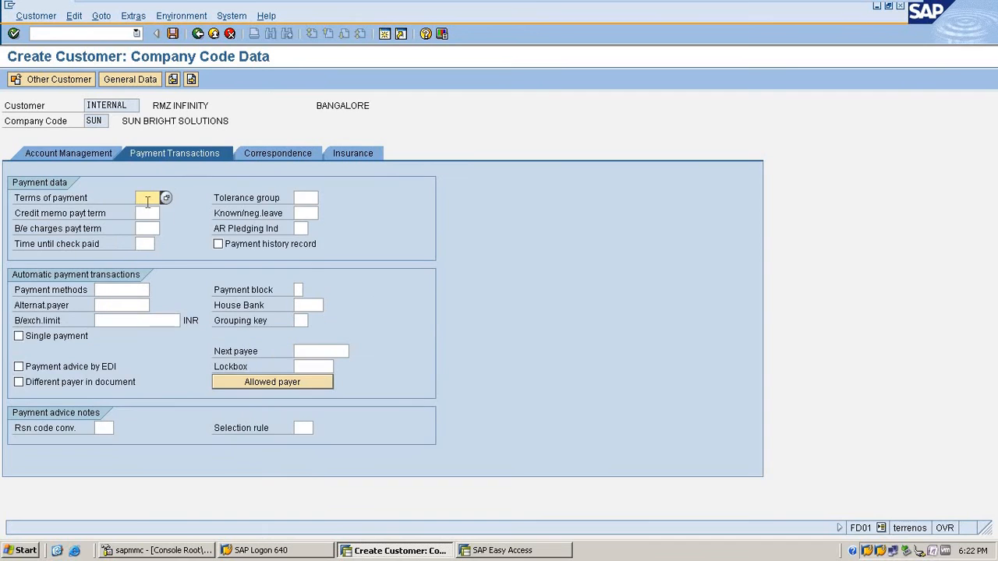
text(0001)
click(121, 290)
text(C)
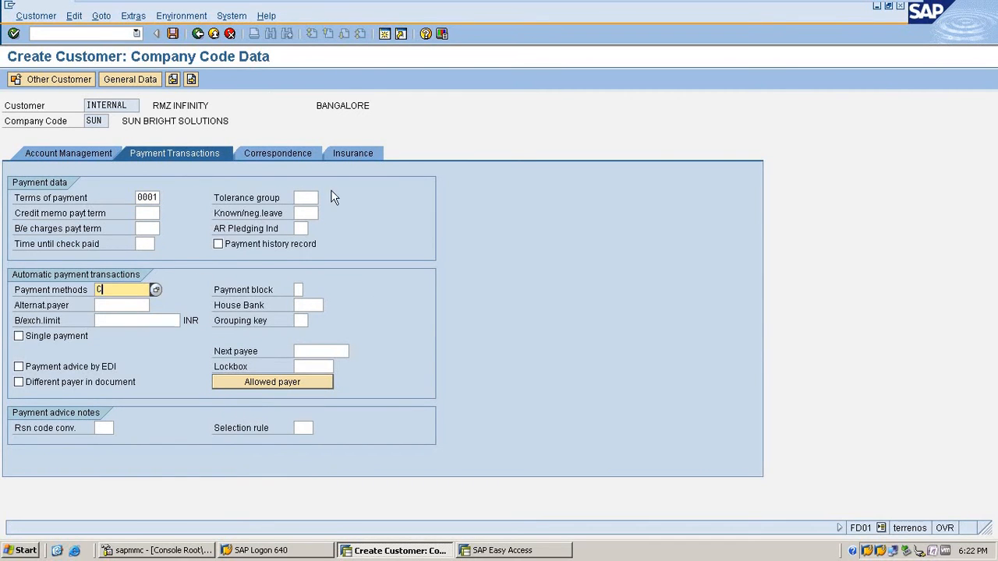
click(277, 153)
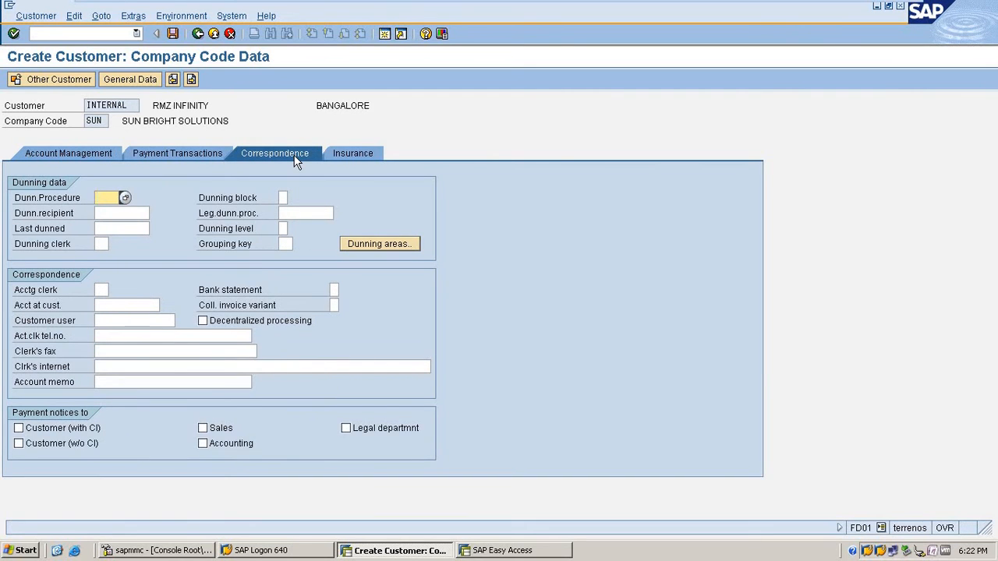
mouse_move(201, 216)
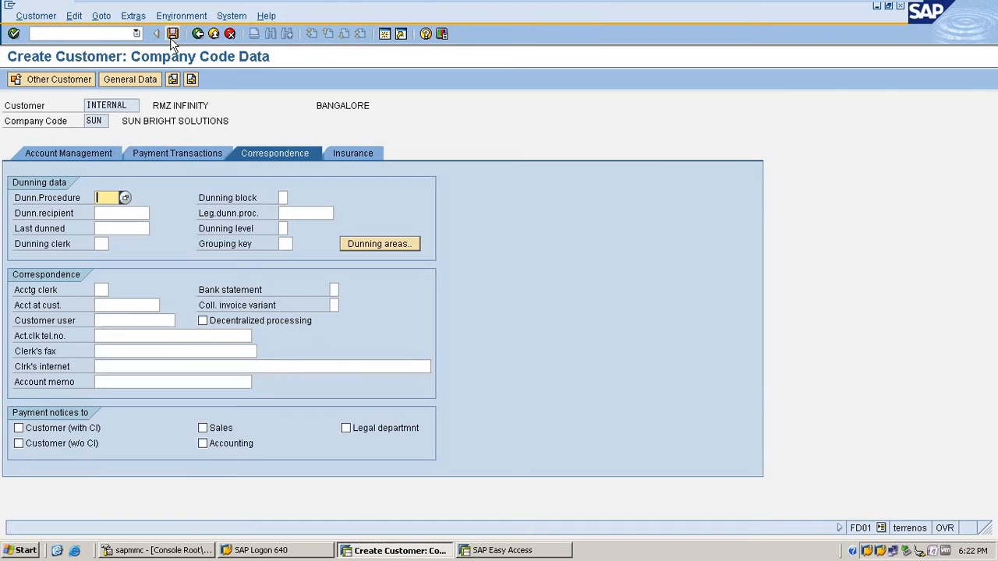
click(173, 33)
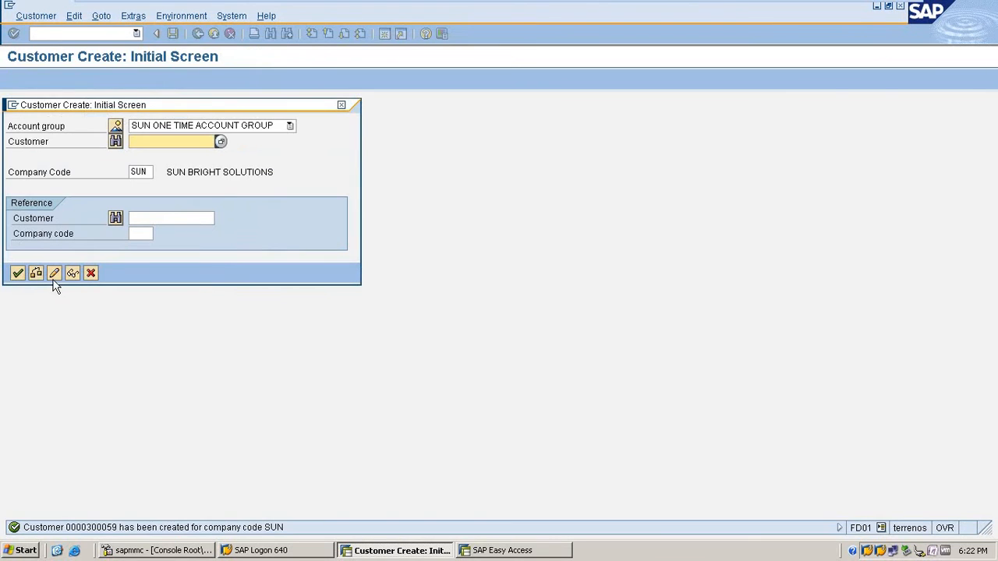
Step: Start an FB70 invoice for customer 300059 dated 26.03.2017
click(18, 273)
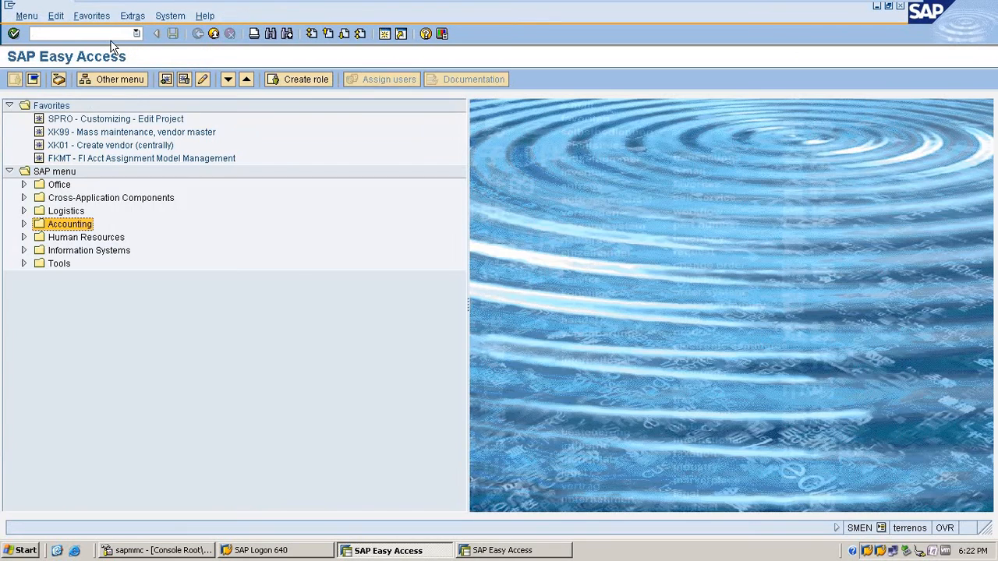
text(FI)
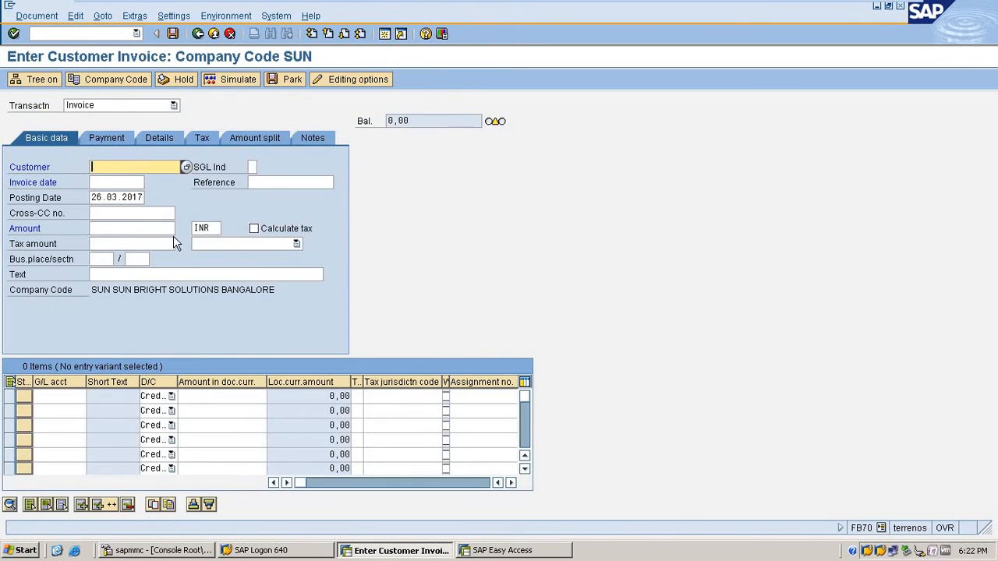
click(186, 167)
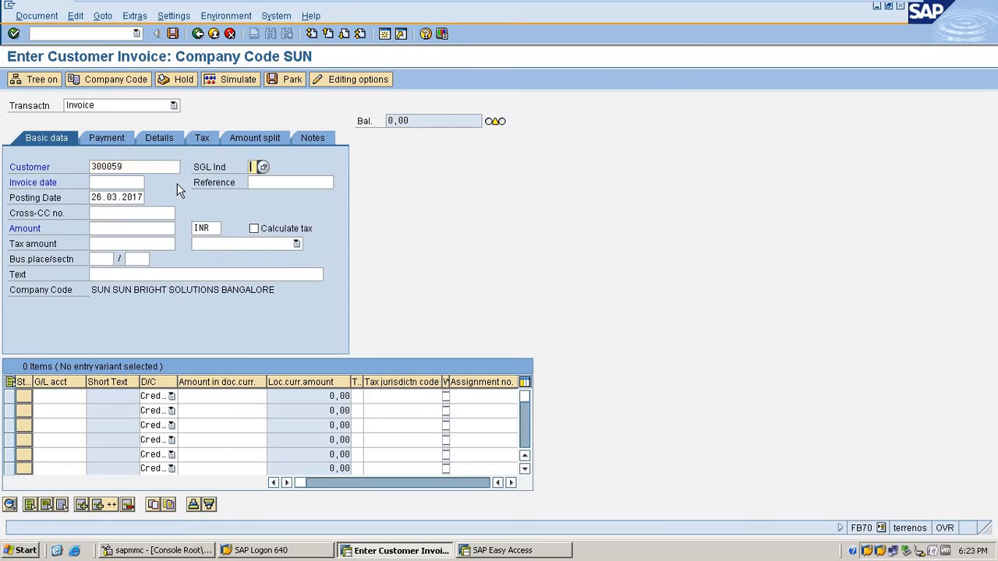
click(117, 181)
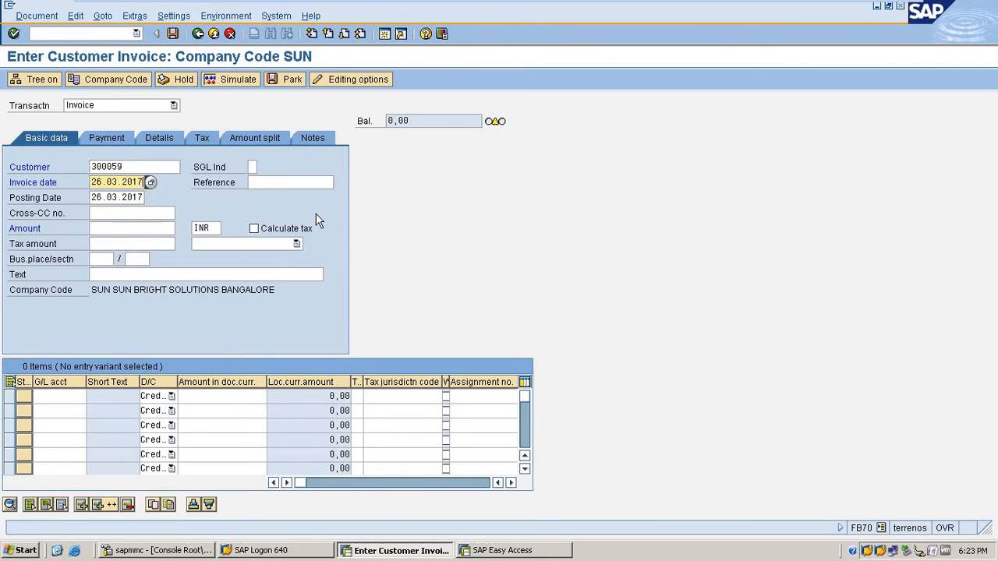
click(290, 181)
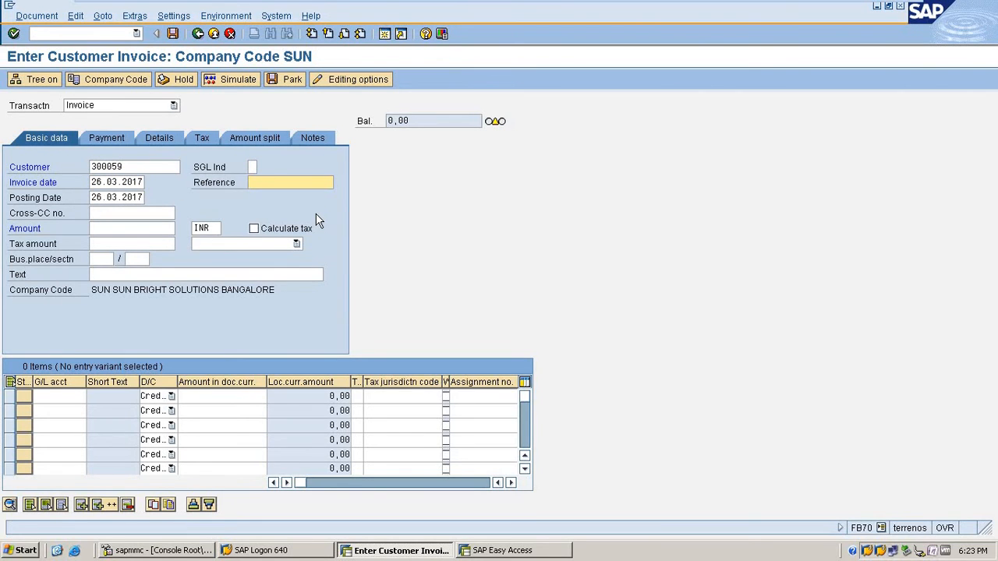
click(291, 182)
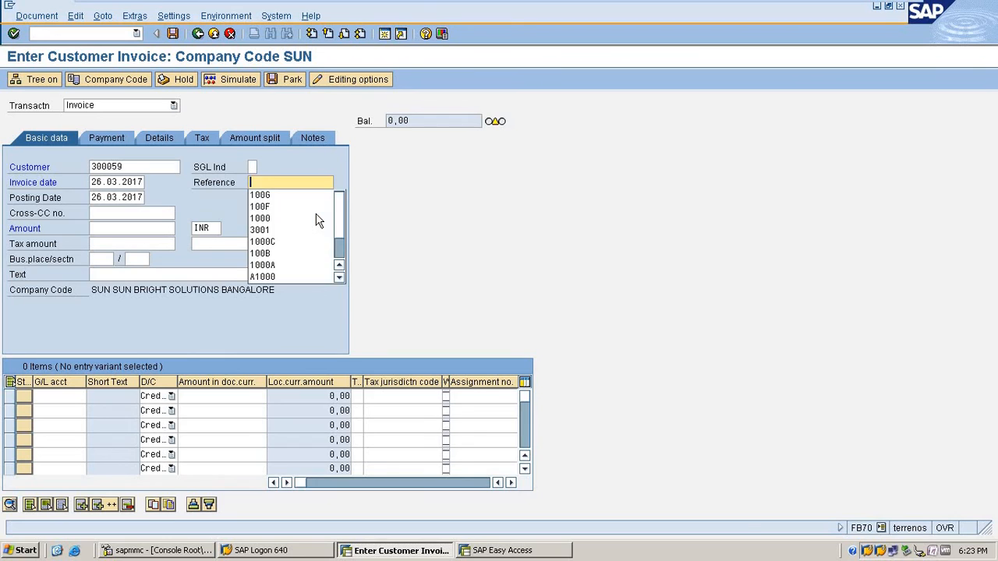
Step: Enter reference RMV01, amount 5000 INR and G/L account 300000
text(RMV0)
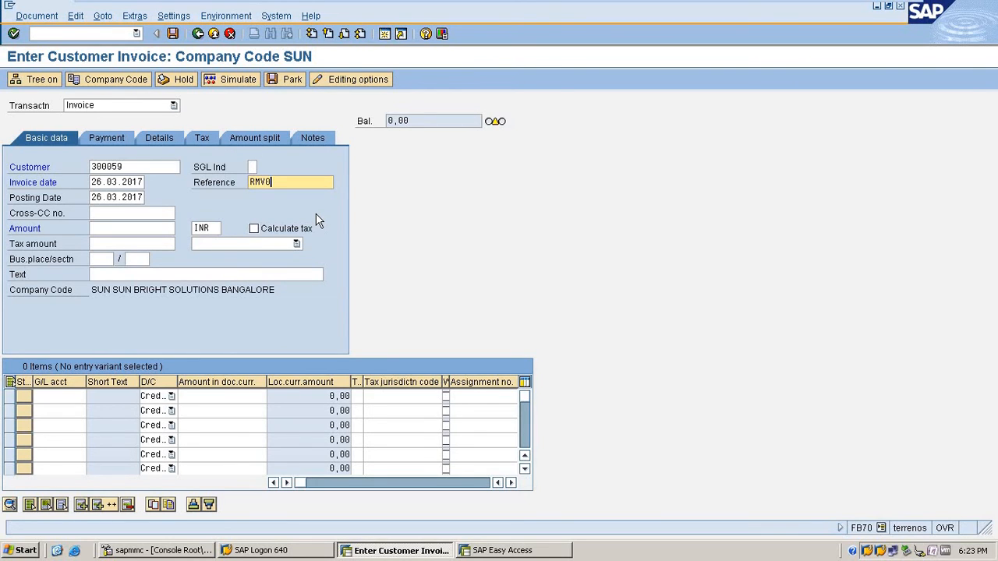
text(1)
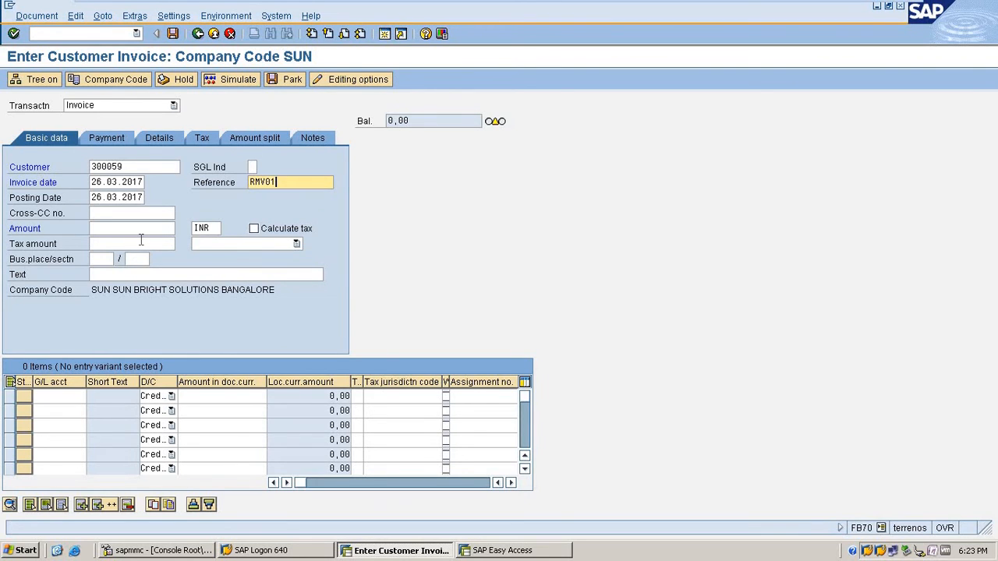
text(5000)
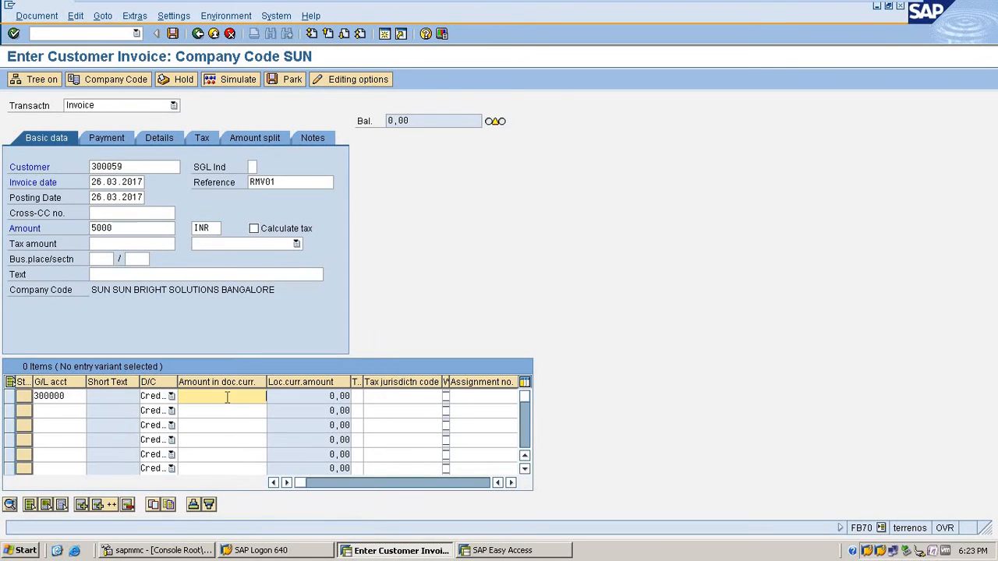
text(5000)
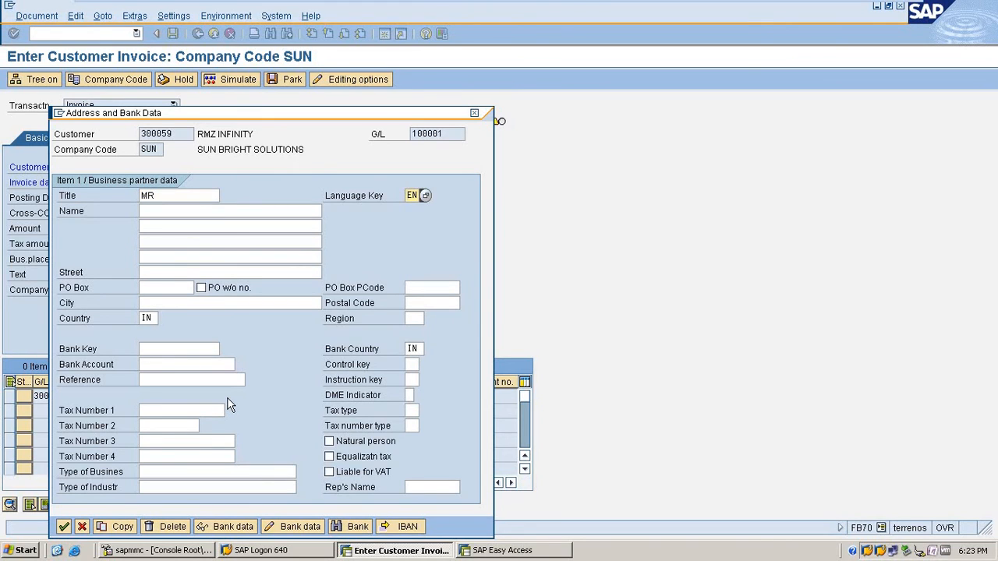
Step: Enter RMZ INFINITY as the one-time customer's name in the address form
click(229, 210)
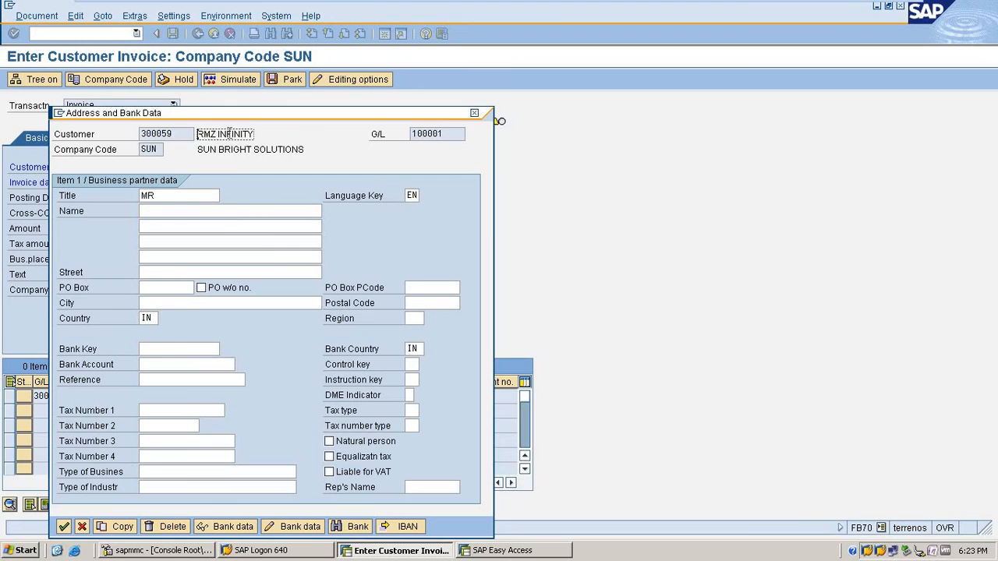
click(230, 211)
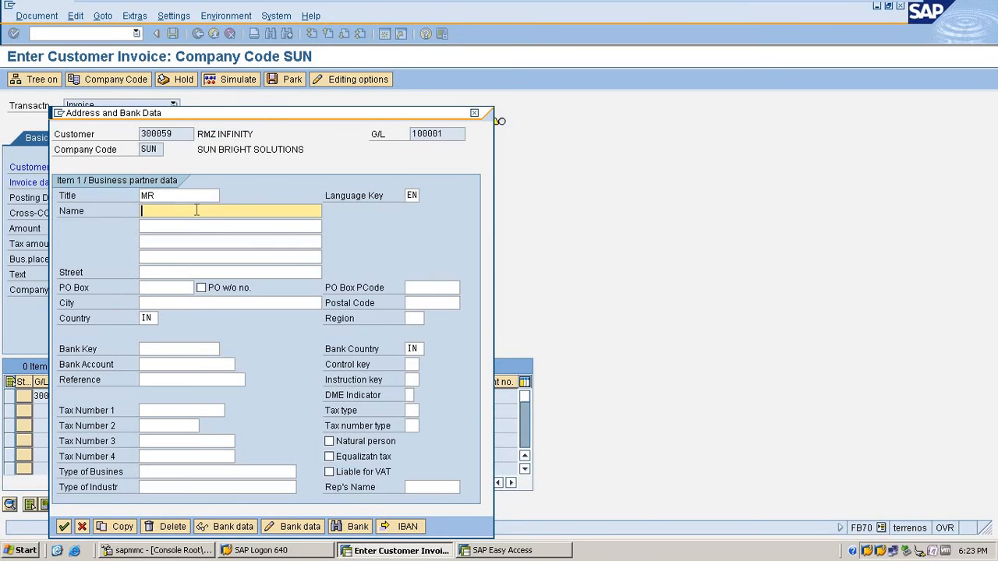
text(RMZ INFINITY)
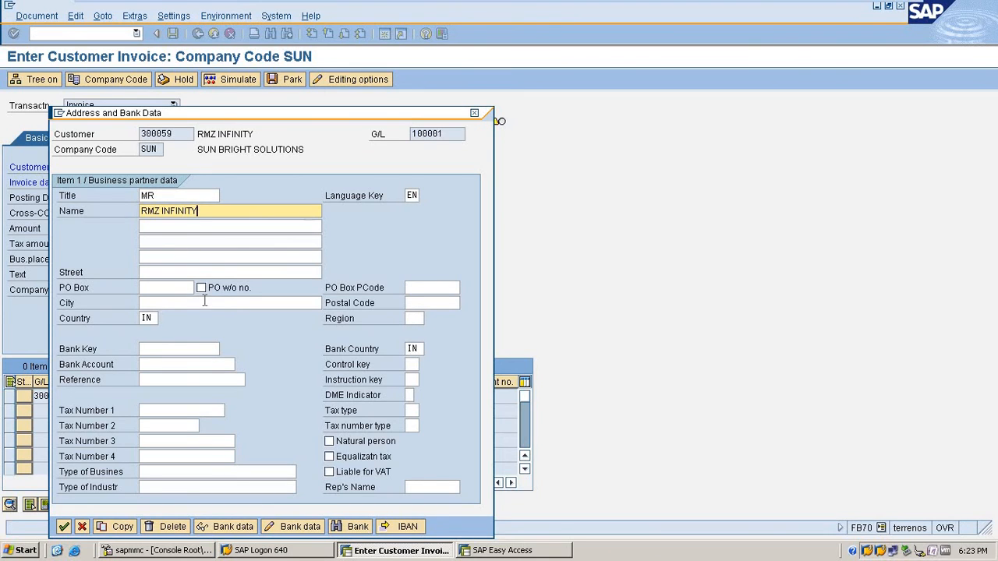
mouse_move(439, 303)
text(560017)
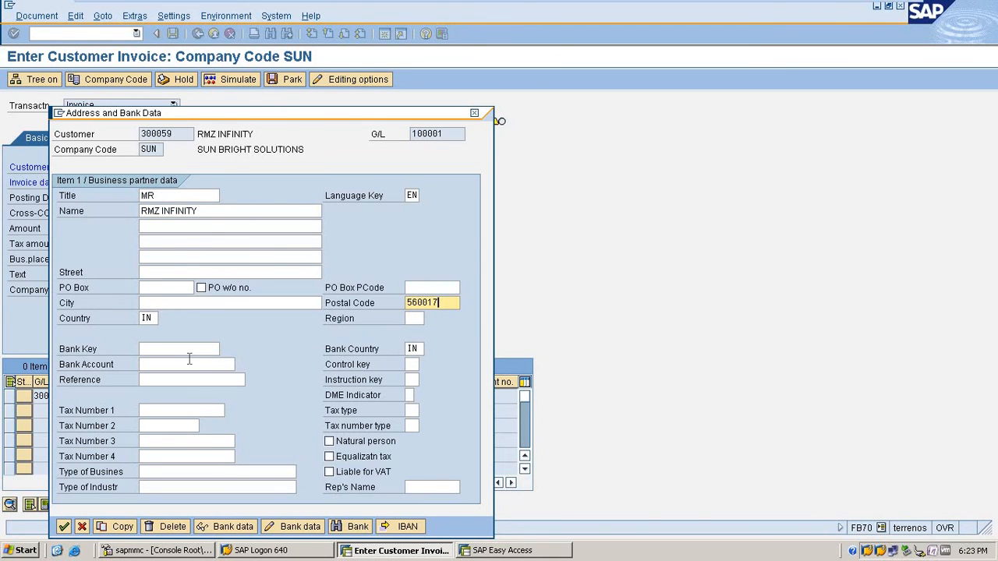
click(179, 348)
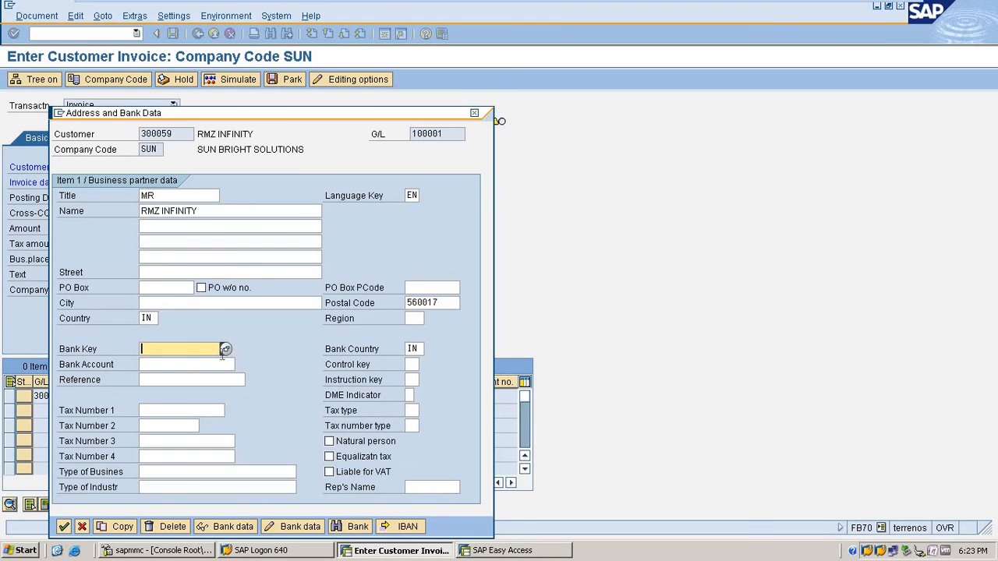
click(225, 350)
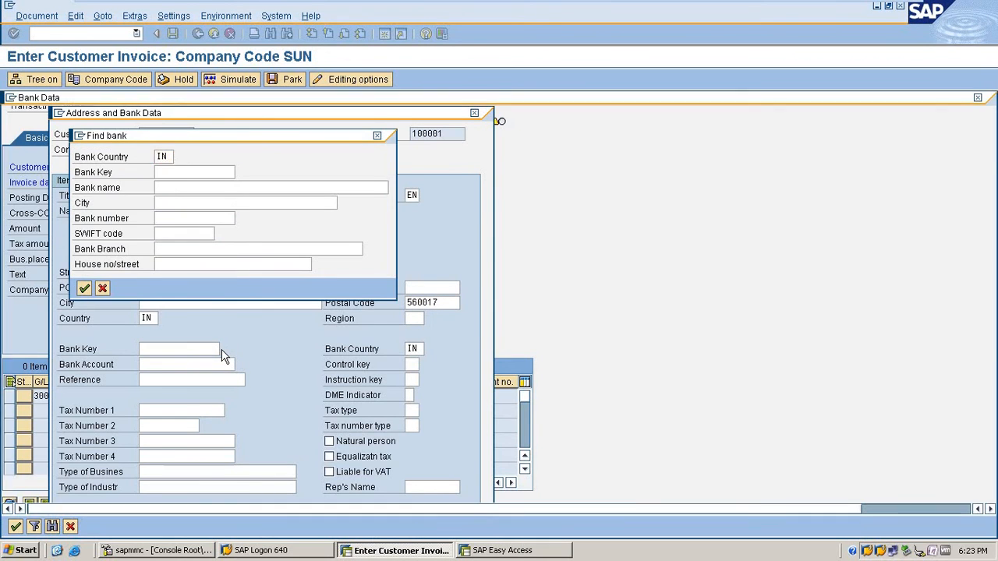
click(85, 289)
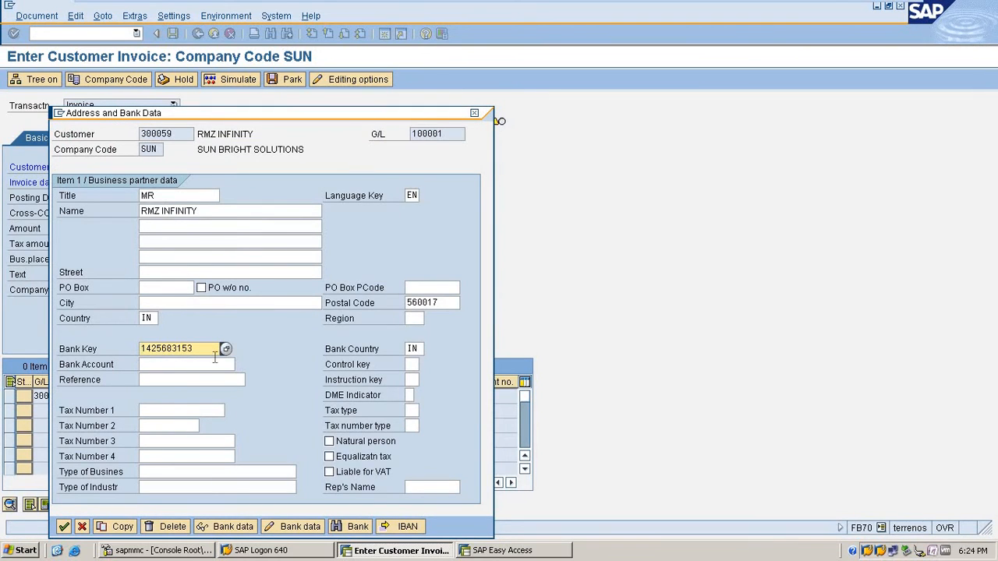
click(187, 364)
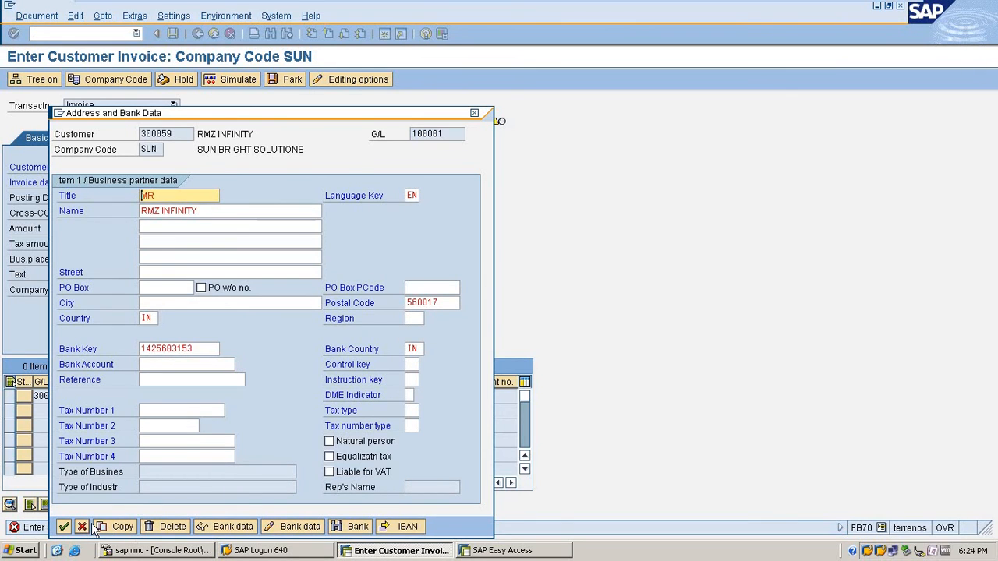
Step: Discard rejected entries, view AXIS BANK details for company code SUN, return to FB70
click(82, 526)
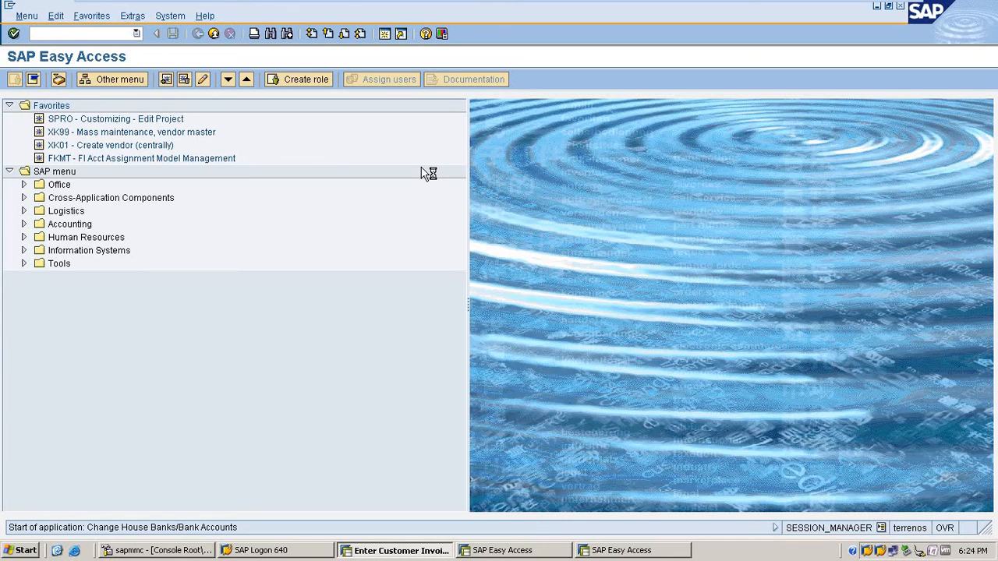
mouse_move(224, 204)
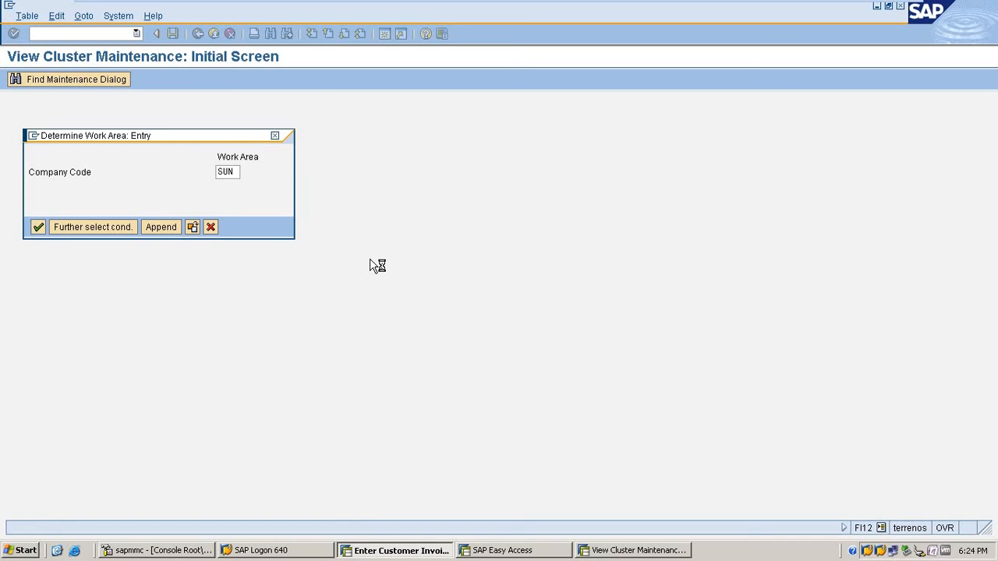
click(39, 227)
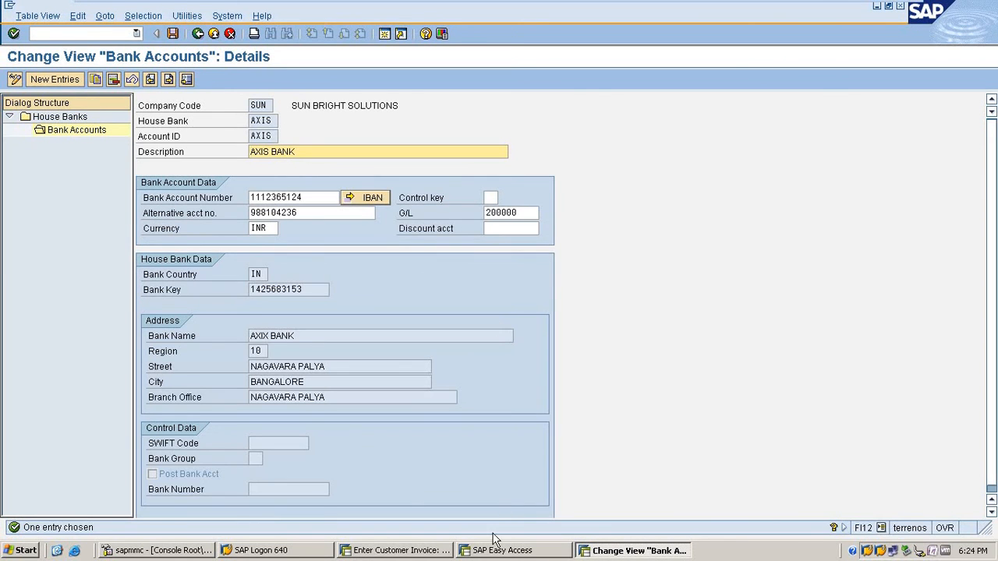
click(394, 550)
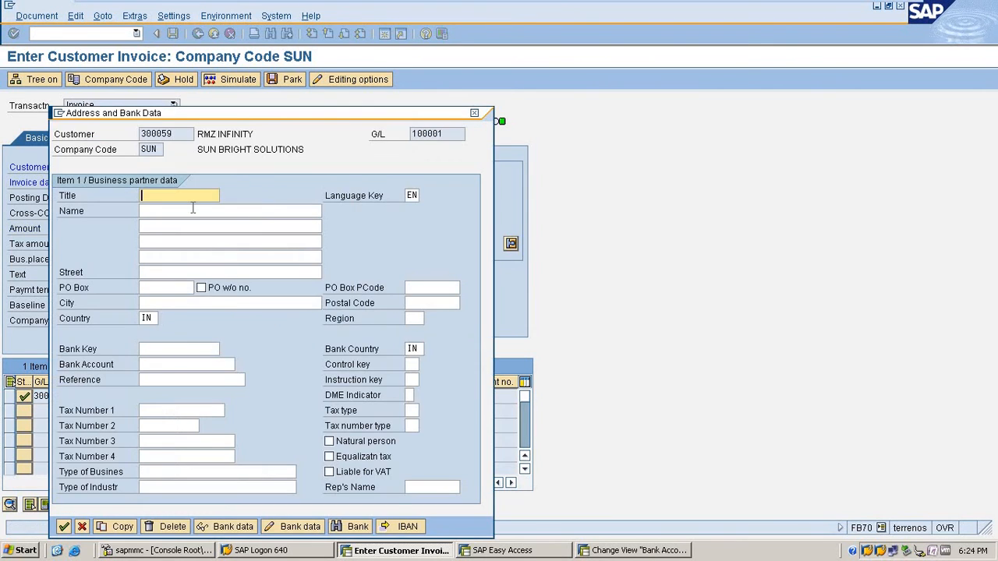
Step: Enter title MR, address line OMR ROAD and postal code 560017 for the customer
text(MR)
click(230, 212)
text(RMZ INFINITY)
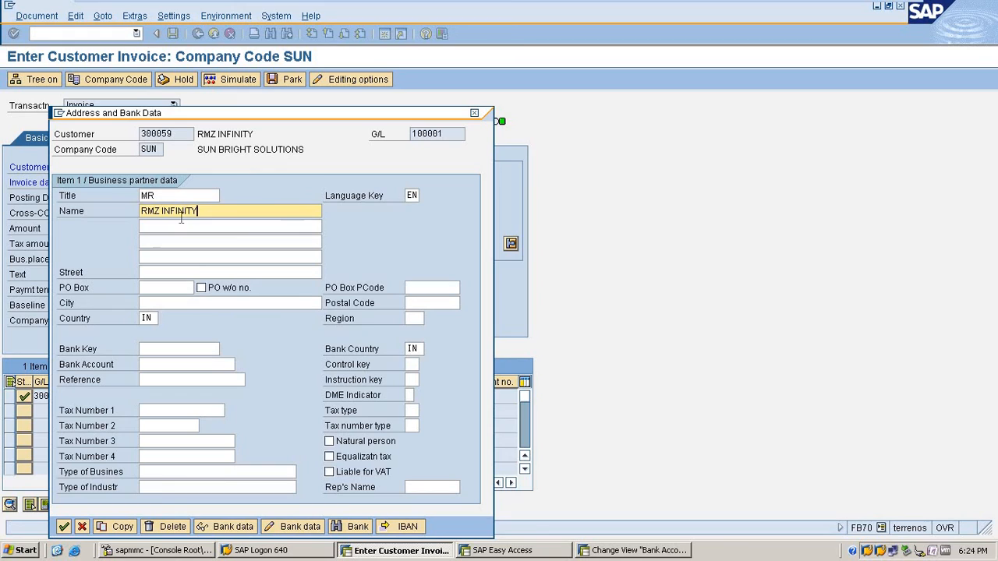
text(OMR ROAD)
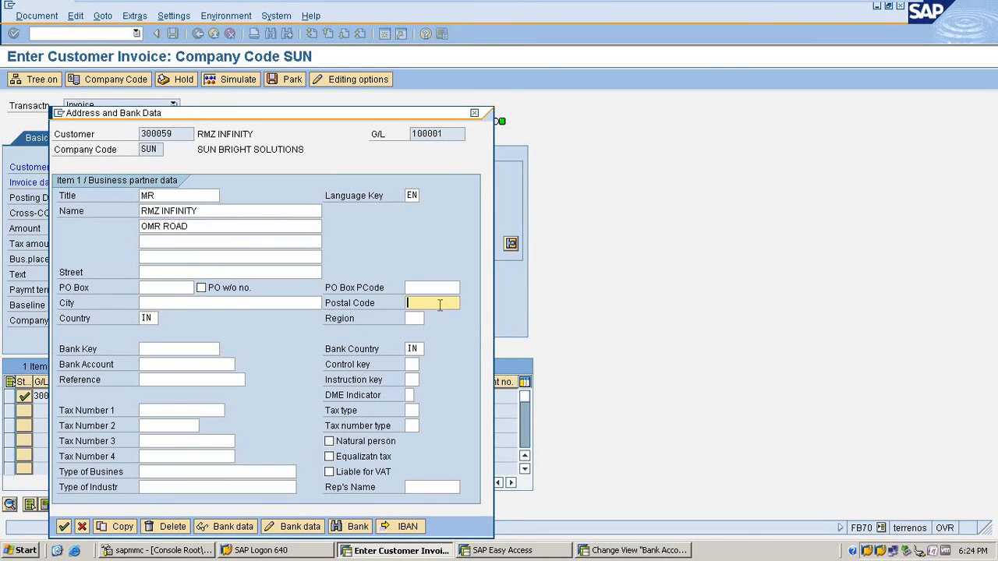
text(560017)
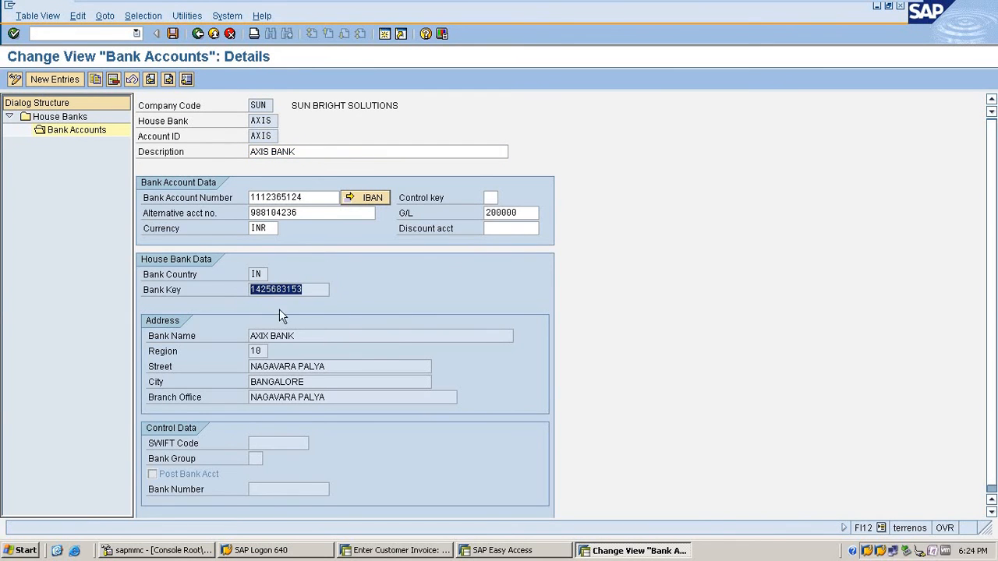
Step: Switch to the FI12 window and select the AXIS house bank key to copy it
click(393, 550)
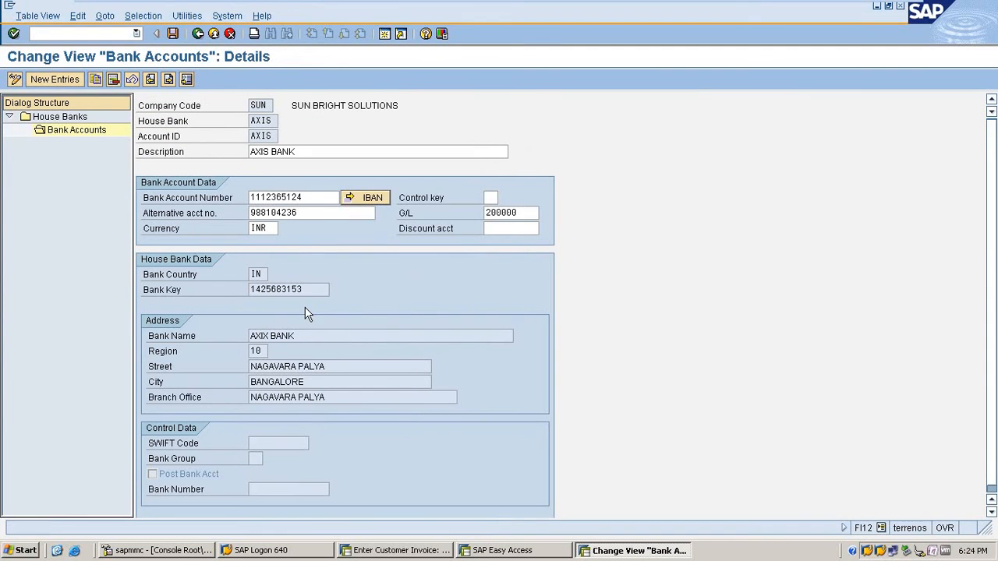
triple_click(294, 197)
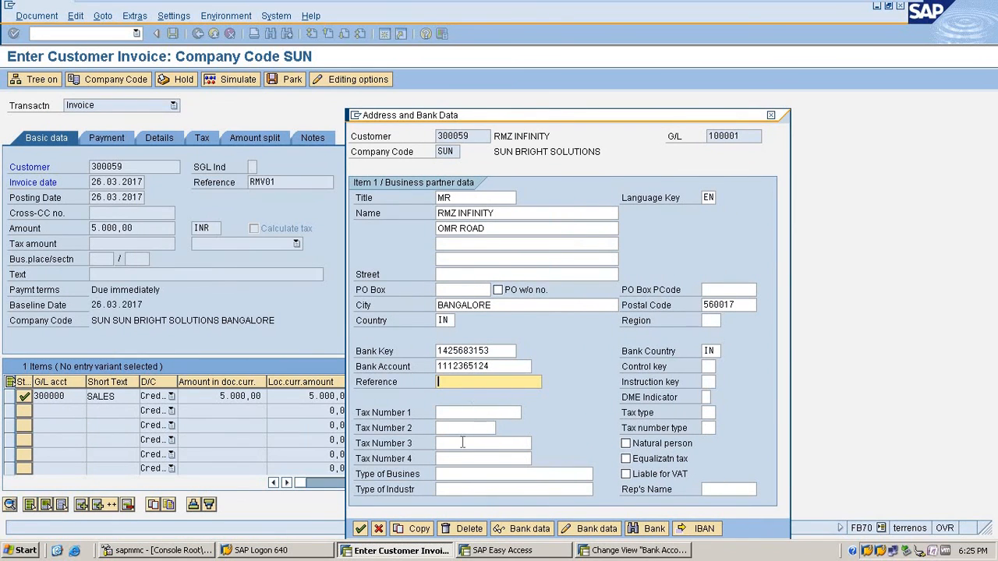
Step: Enter reference RMV01 for the customer invoice
text(R)
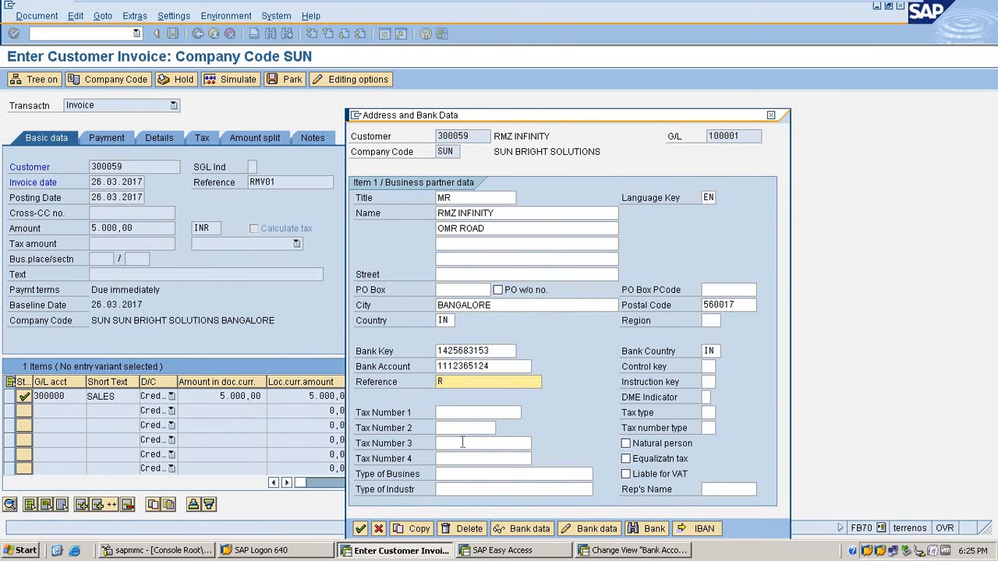
text(MV01)
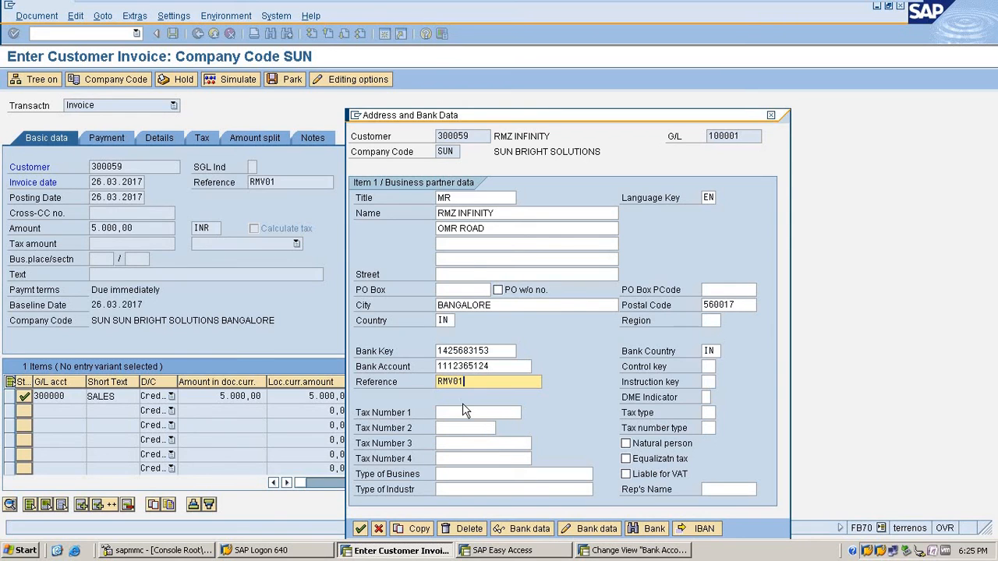
mouse_move(638, 410)
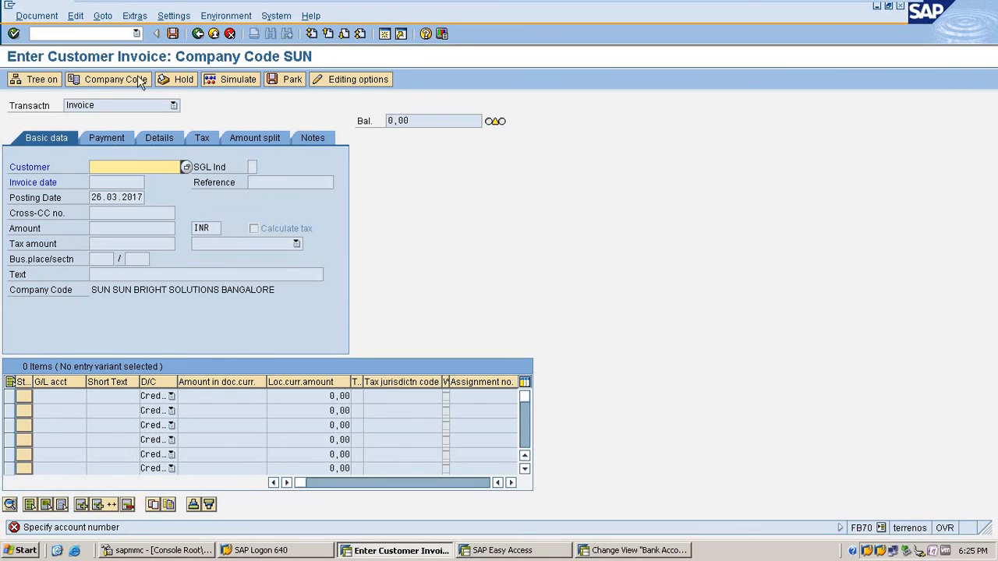
Step: List customer 300059's line items in FBL5N and add a Net due date column
text(/N)
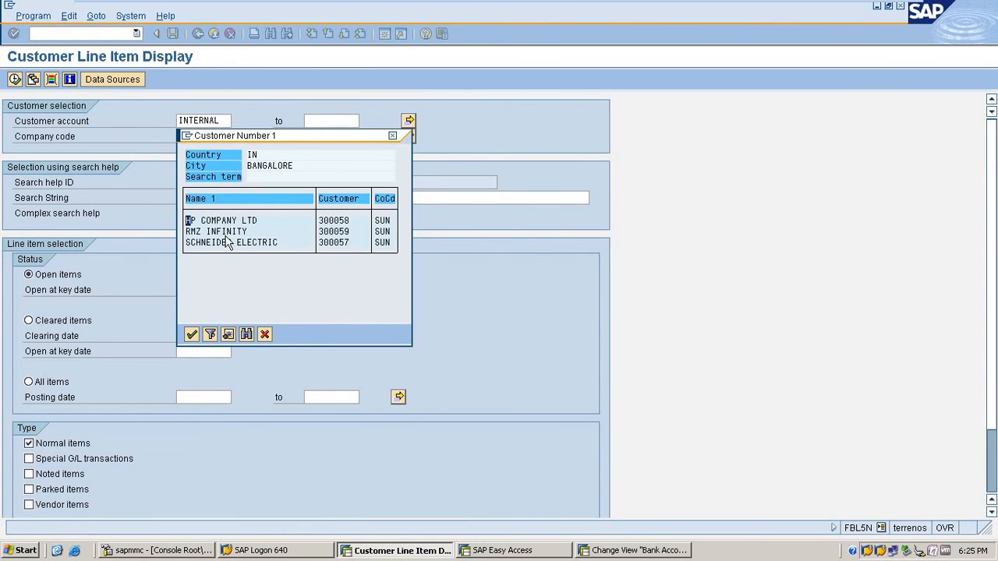
double_click(216, 231)
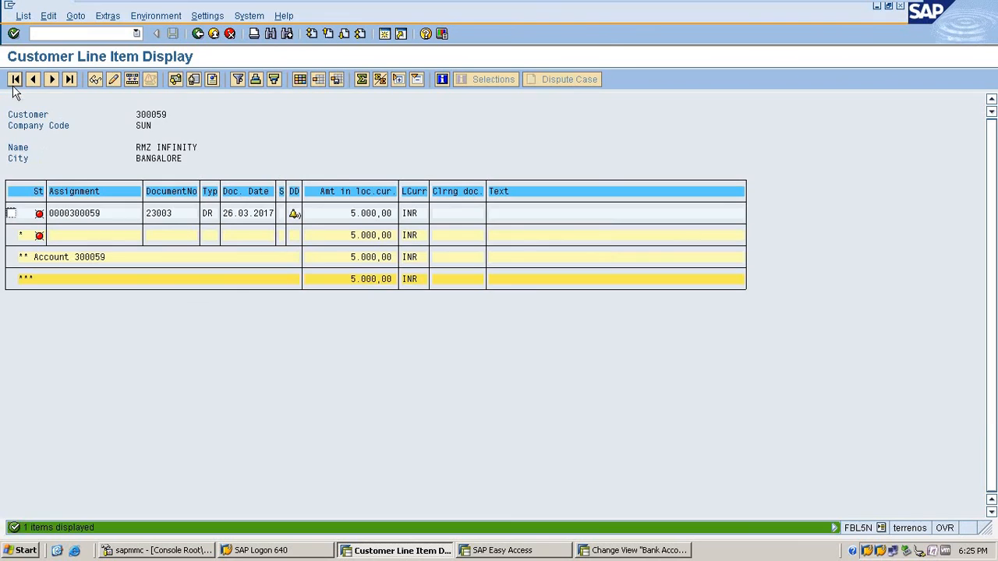
mouse_move(348, 170)
text(NET)
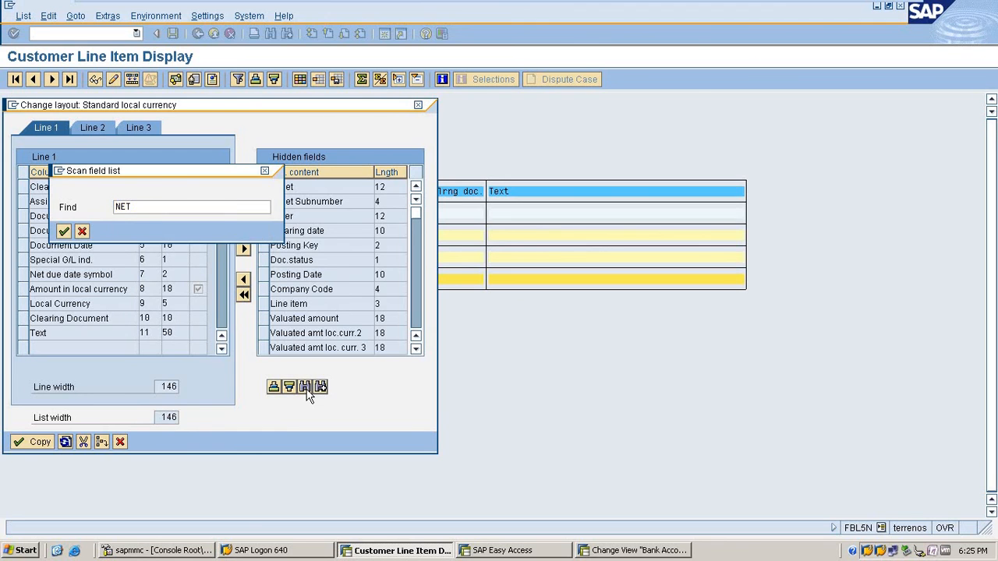
click(64, 230)
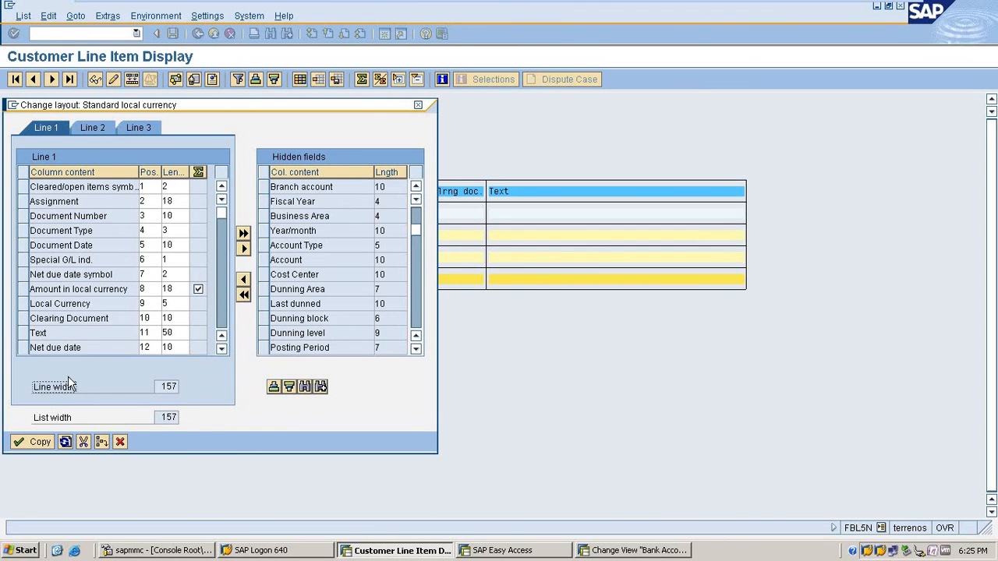
click(34, 442)
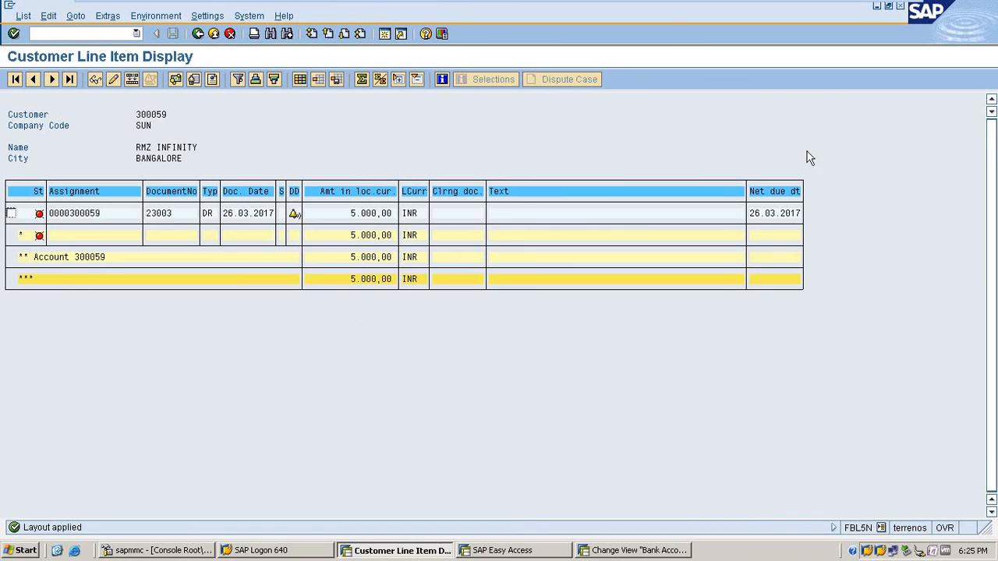